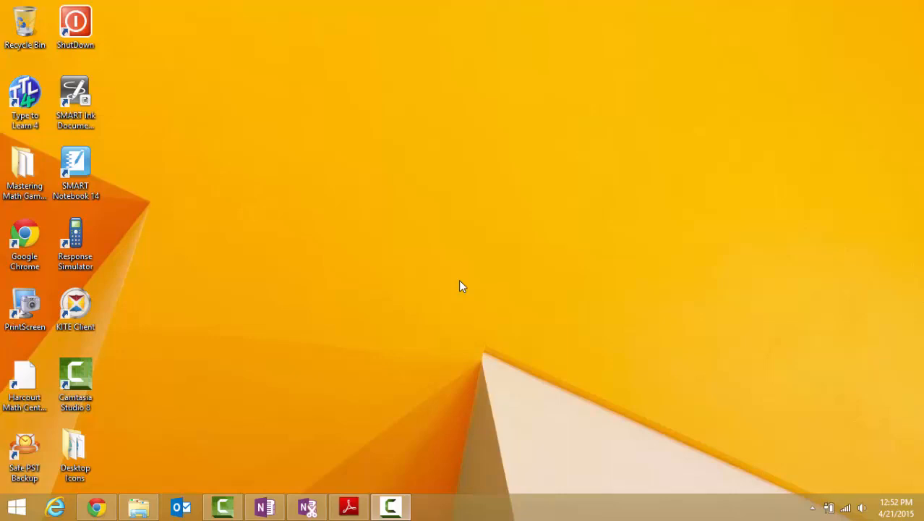
{"action": "mouse_move", "coordinate": [167, 321]}
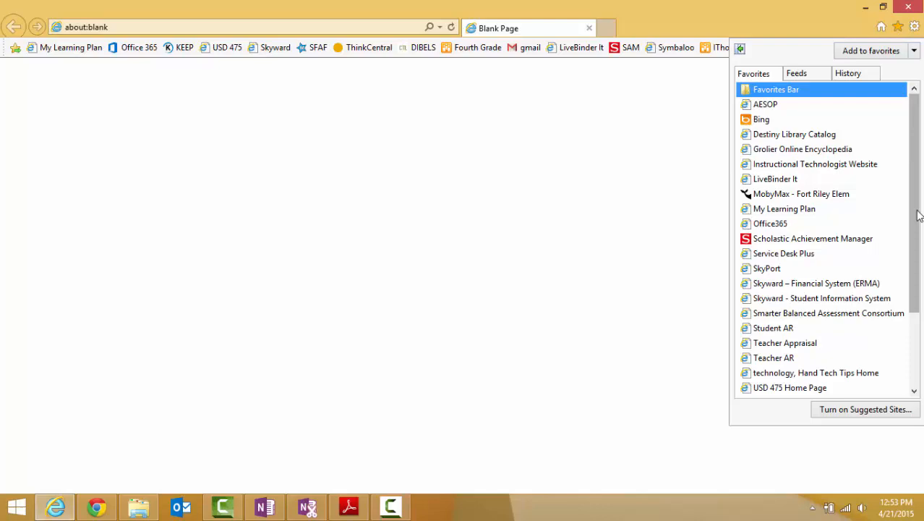
{"action": "mouse_move", "coordinate": [770, 223]}
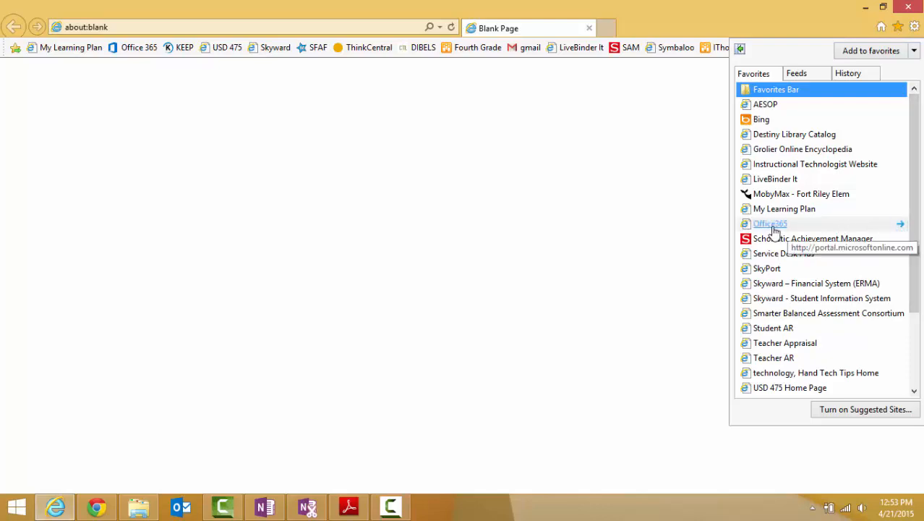
Sign in to the Office 365 portal with the saved work account, keeping it signed in
{"action": "left_click", "coordinate": [770, 222]}
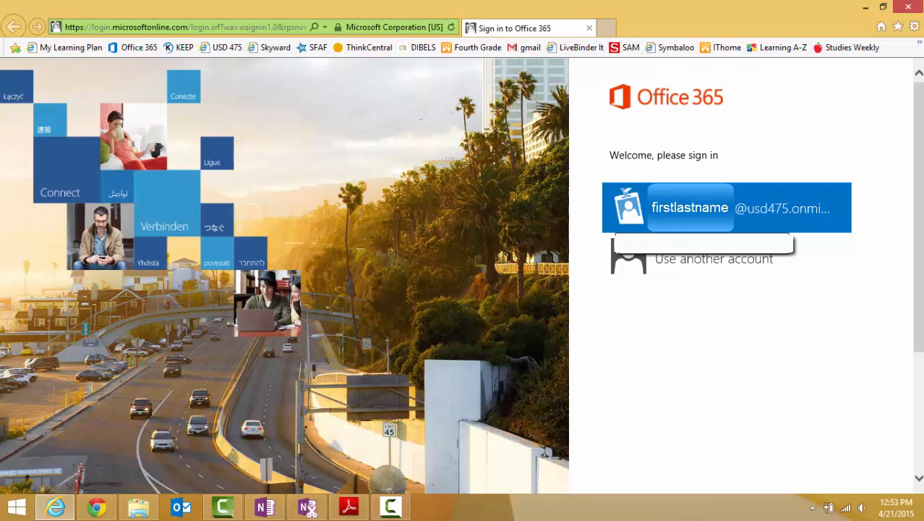
{"action": "left_click", "coordinate": [726, 208]}
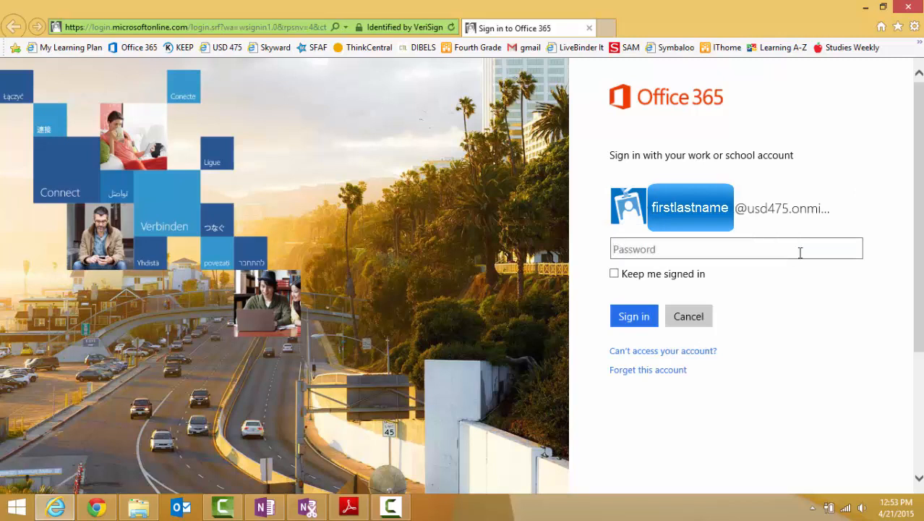
{"action": "type", "text": "••"}
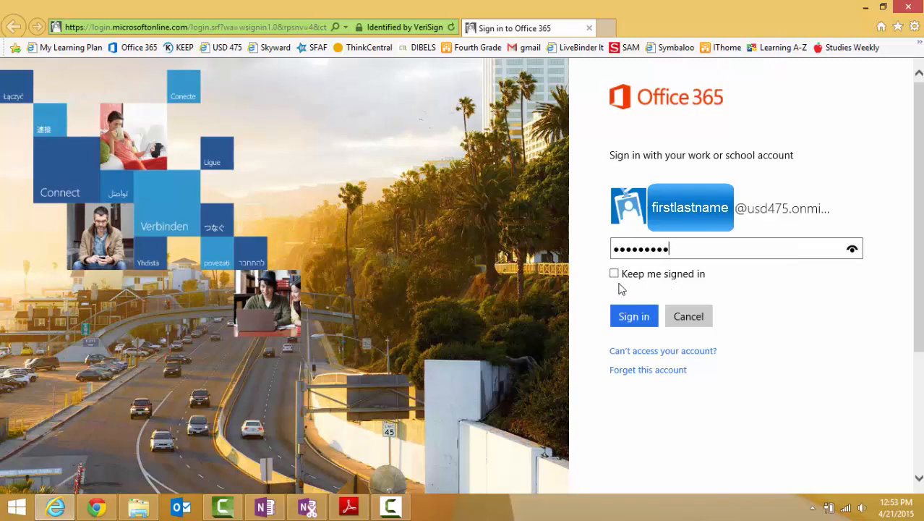
{"action": "left_click", "coordinate": [614, 274]}
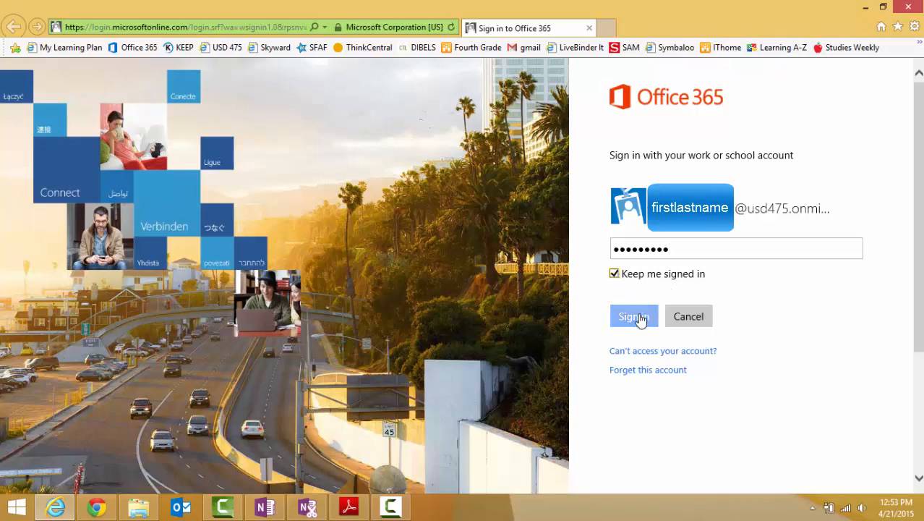
{"action": "left_click", "coordinate": [634, 315]}
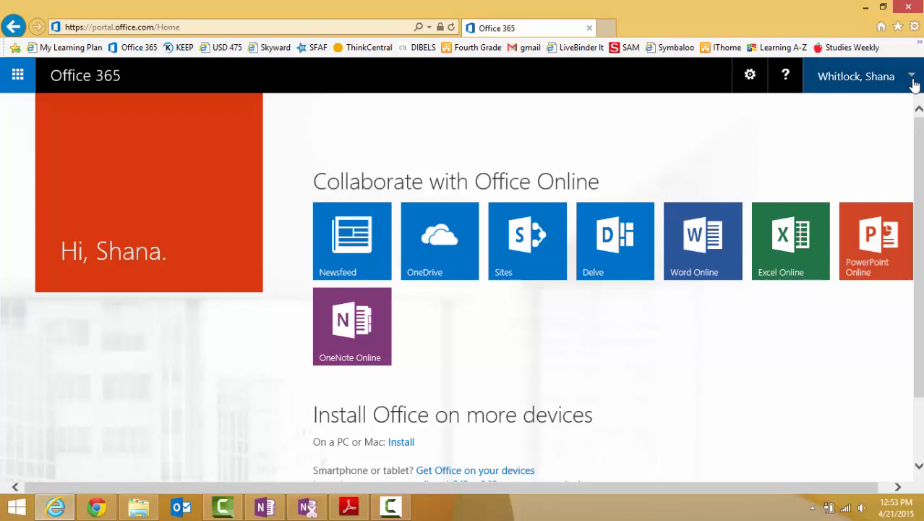
Start editing the profile's Ask Me About field with 'Tea', then cancel leaving the profile unchanged
{"action": "left_click", "coordinate": [857, 75]}
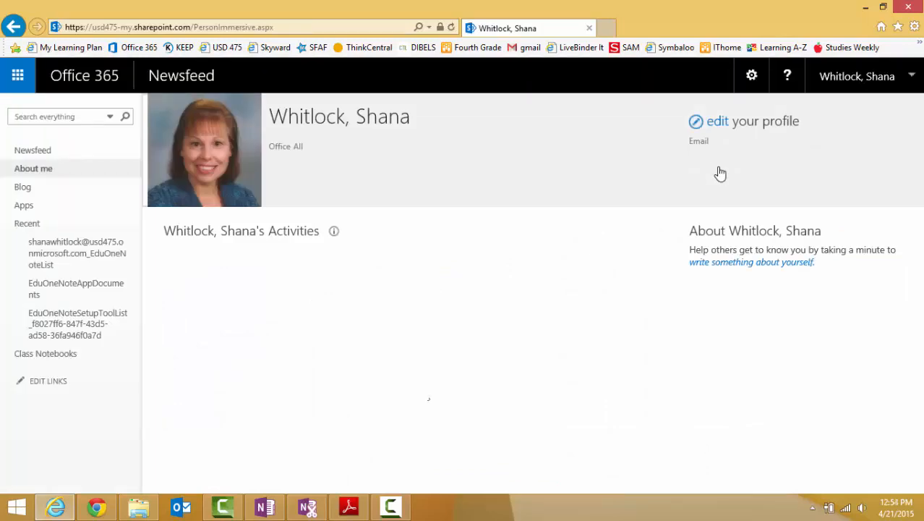
{"action": "mouse_move", "coordinate": [720, 172]}
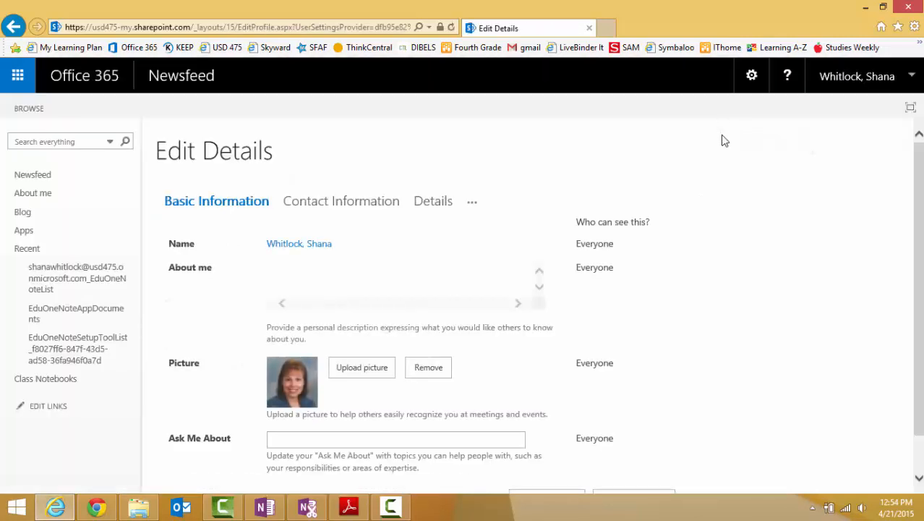
{"action": "scroll", "scroll_direction": "down", "scroll_amount": 3}
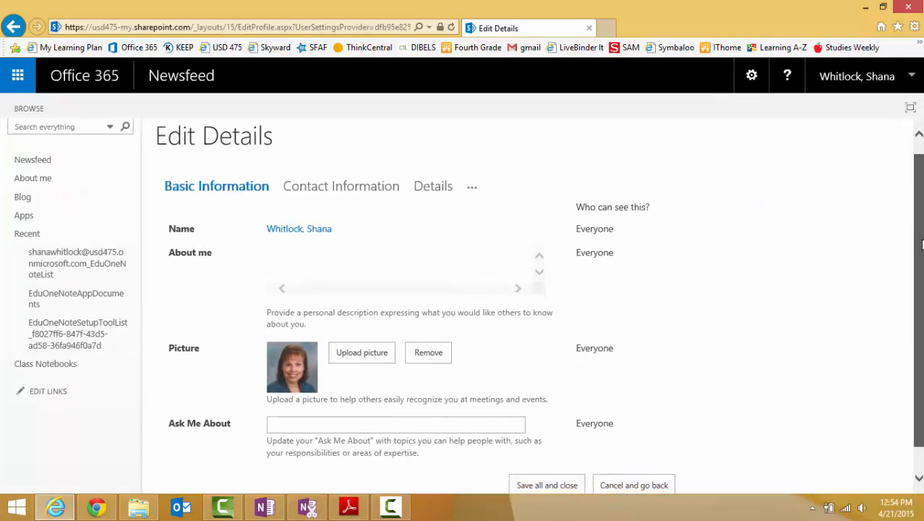
{"action": "scroll", "scroll_direction": "down", "scroll_amount": 3}
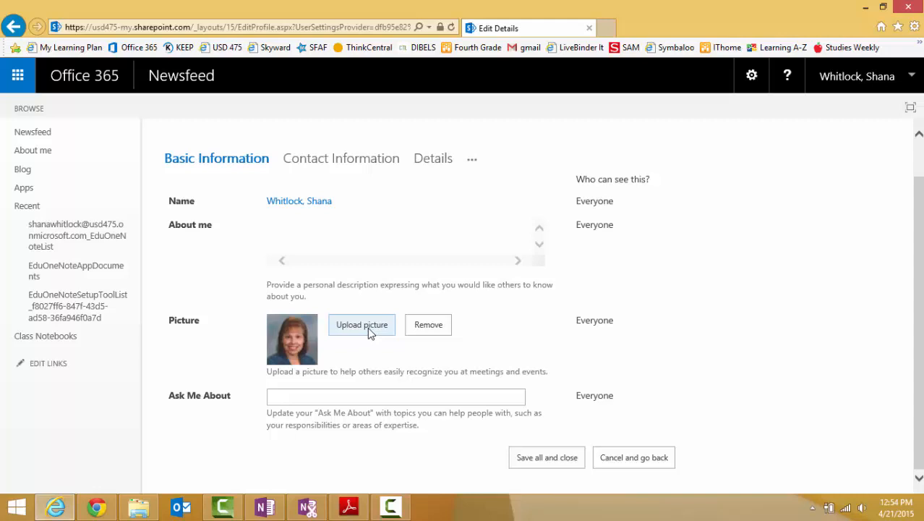
{"action": "left_click", "coordinate": [396, 396]}
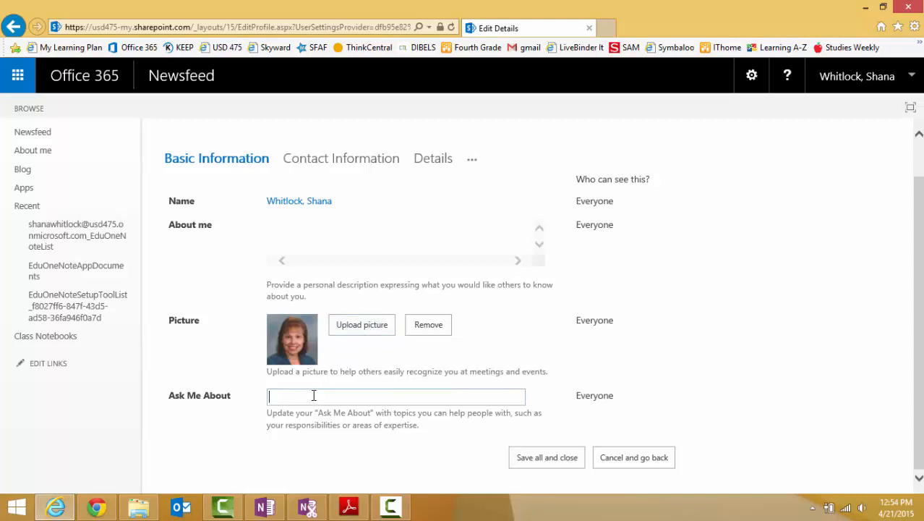
{"action": "type", "text": "Teacher"}
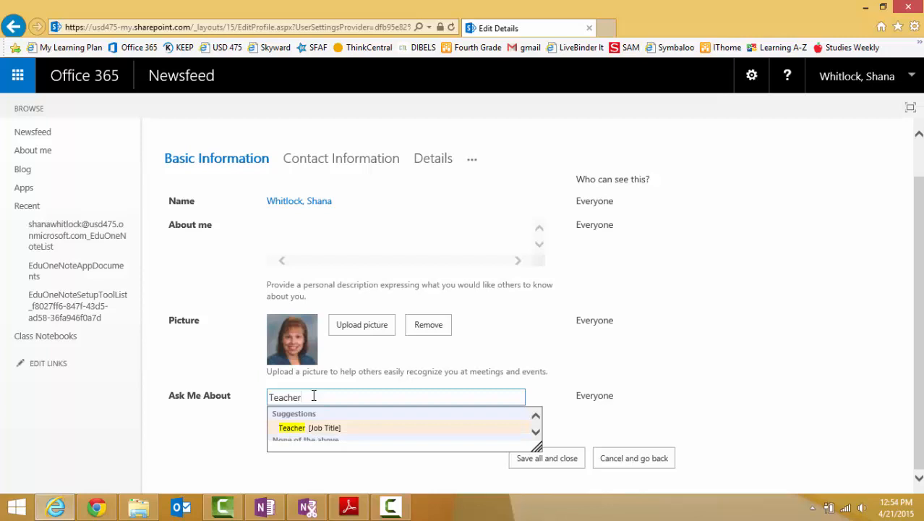
{"action": "mouse_move", "coordinate": [515, 432]}
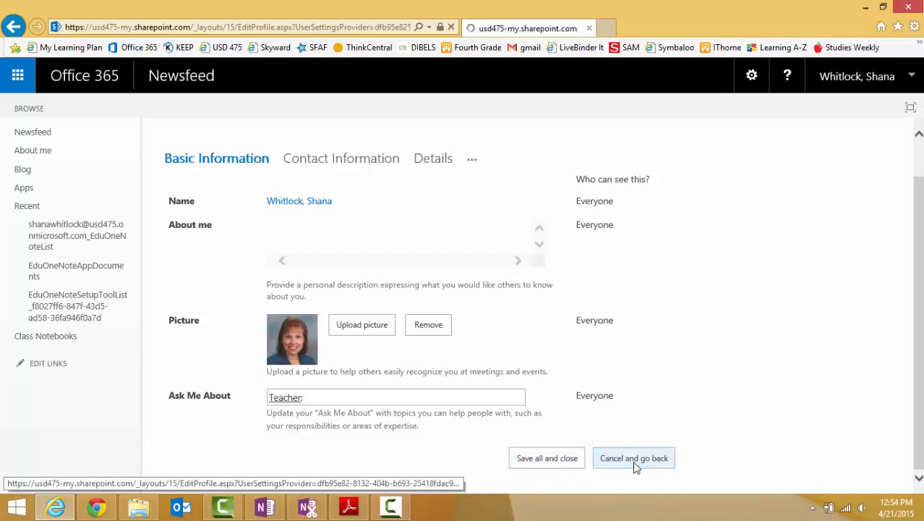
{"action": "left_click", "coordinate": [633, 457]}
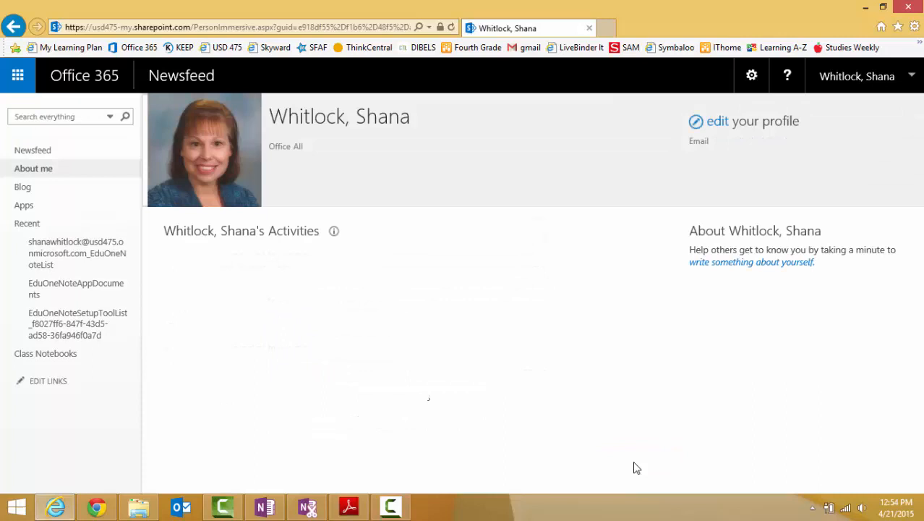
{"action": "mouse_move", "coordinate": [639, 464]}
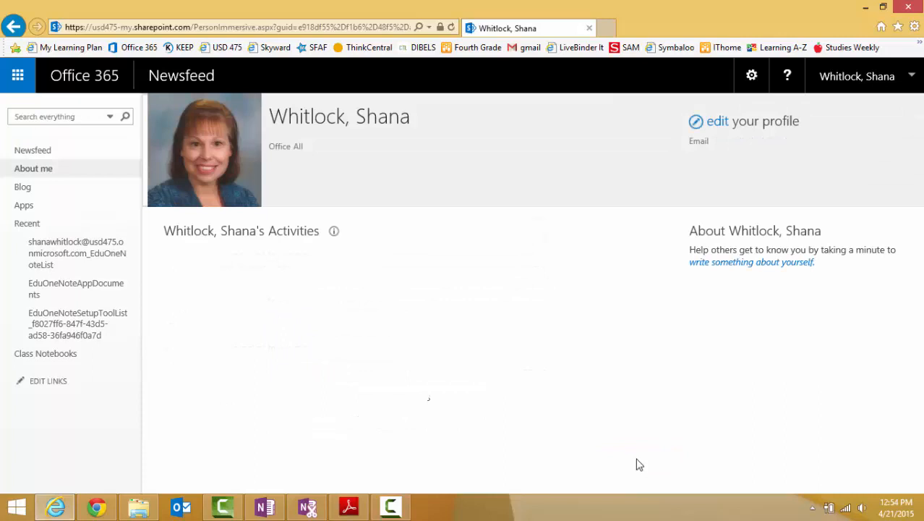
{"action": "mouse_move", "coordinate": [599, 289]}
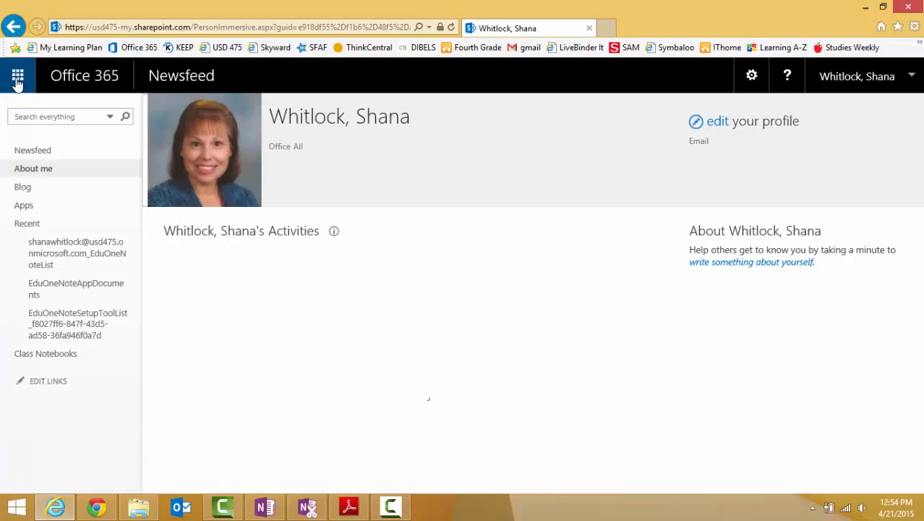
Open OneDrive from the app launcher and sync the Documents library to this computer
{"action": "left_click", "coordinate": [18, 75]}
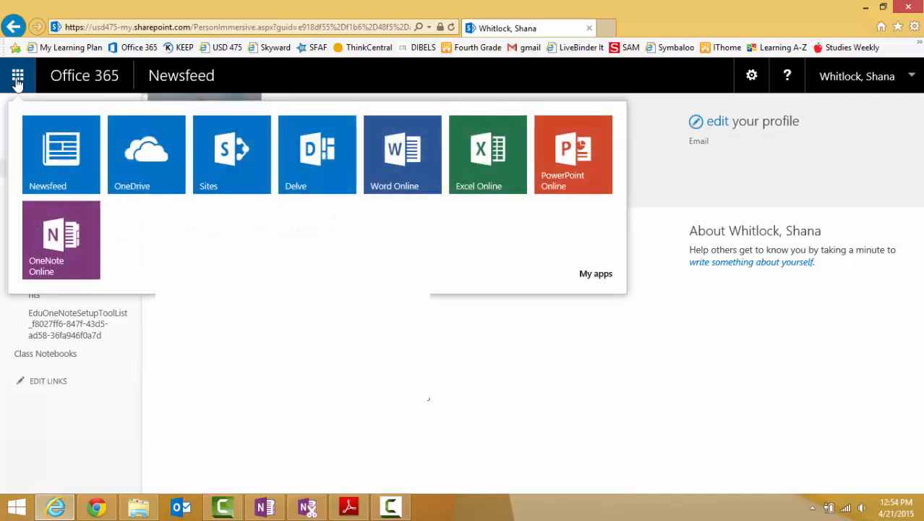
{"action": "mouse_move", "coordinate": [61, 153]}
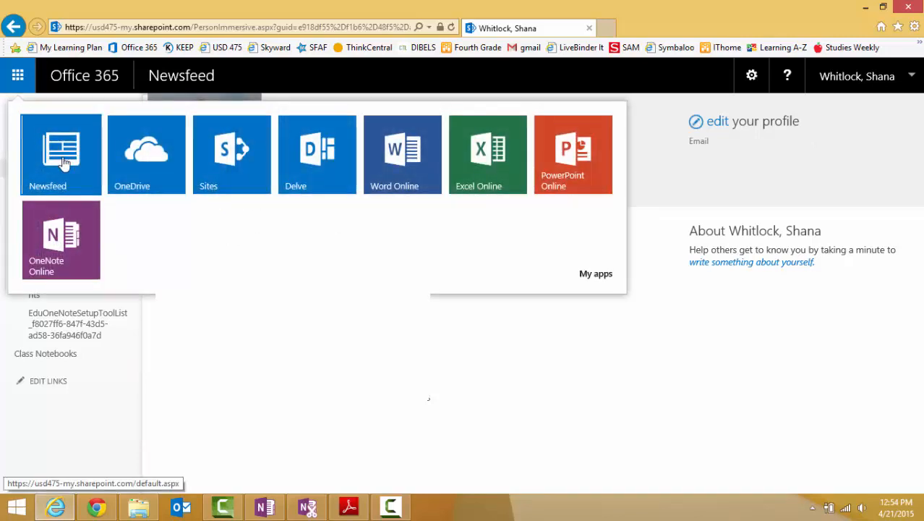
{"action": "mouse_move", "coordinate": [146, 153]}
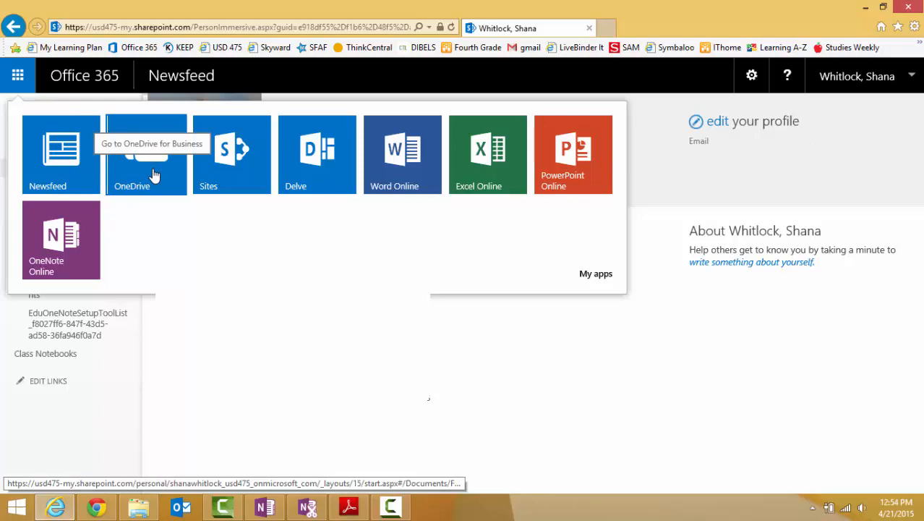
{"action": "left_click", "coordinate": [147, 154]}
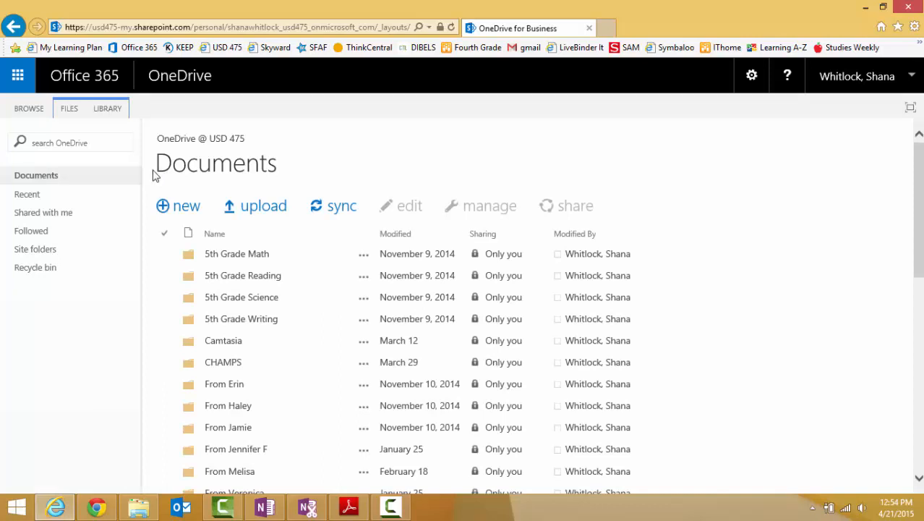
{"action": "mouse_move", "coordinate": [340, 208]}
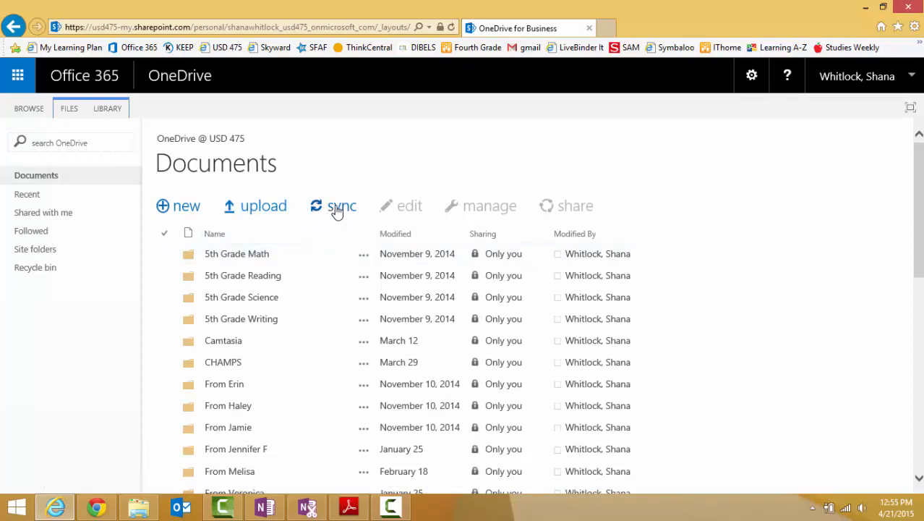
{"action": "left_click", "coordinate": [340, 206]}
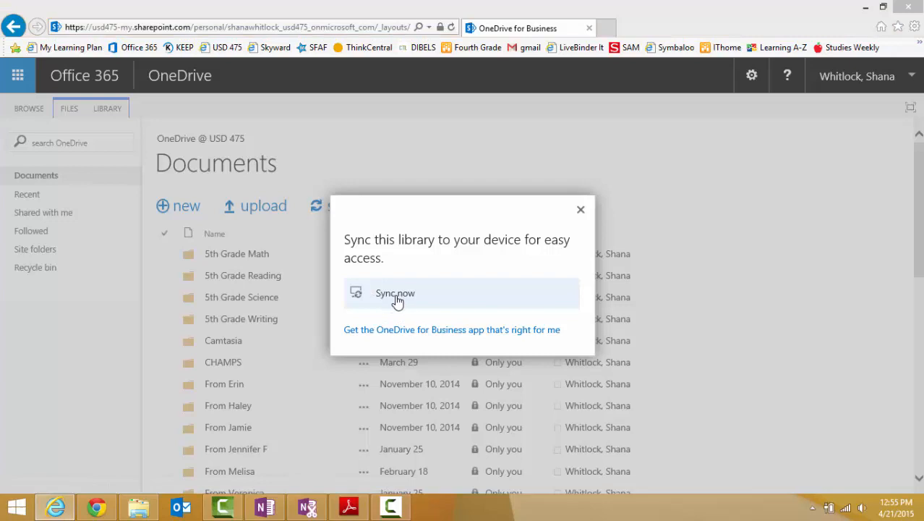
{"action": "left_click", "coordinate": [394, 292]}
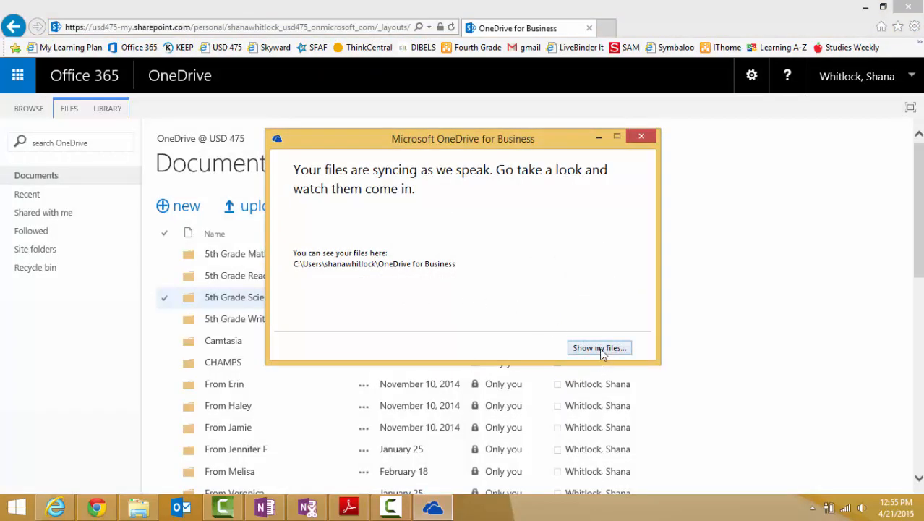
{"action": "mouse_move", "coordinate": [600, 353]}
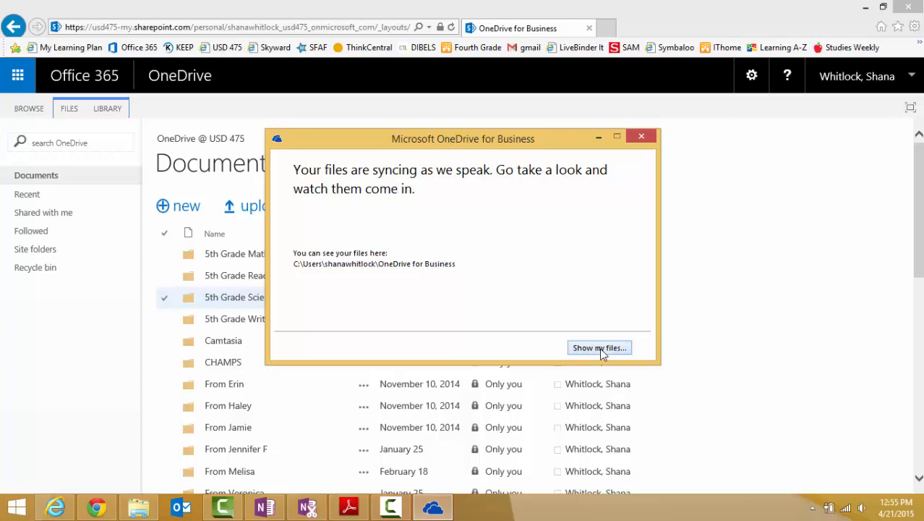
View the synced OneDrive for Business folders in File Explorer
{"action": "left_click", "coordinate": [599, 347]}
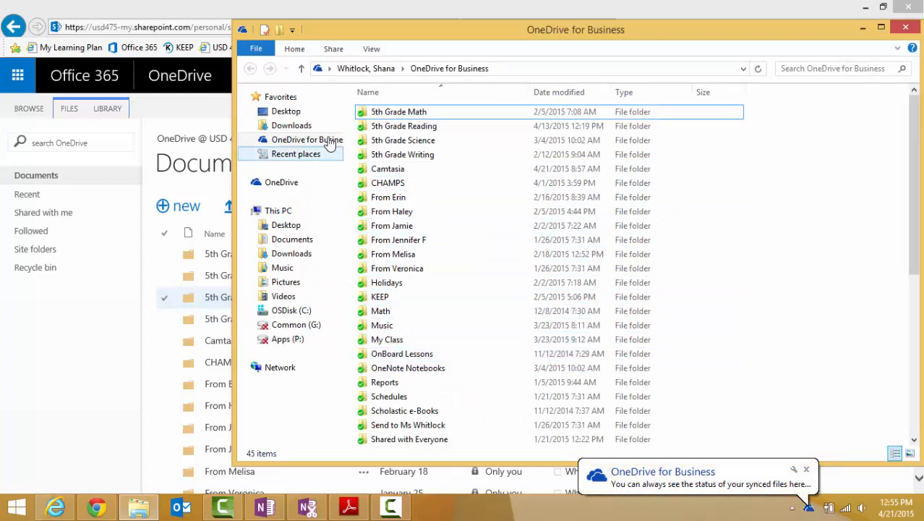
{"action": "left_click", "coordinate": [308, 139]}
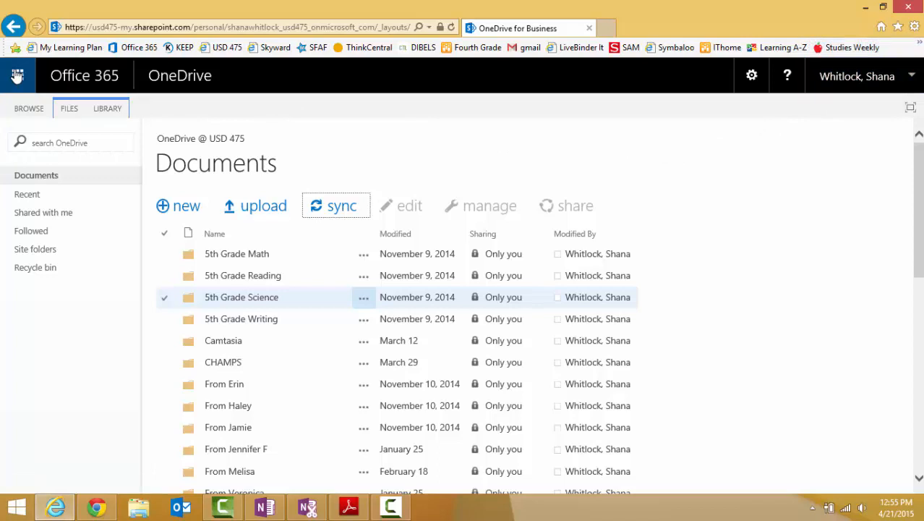
Go to the Sites page and show its Site Contents via the settings gear
{"action": "left_click", "coordinate": [17, 75]}
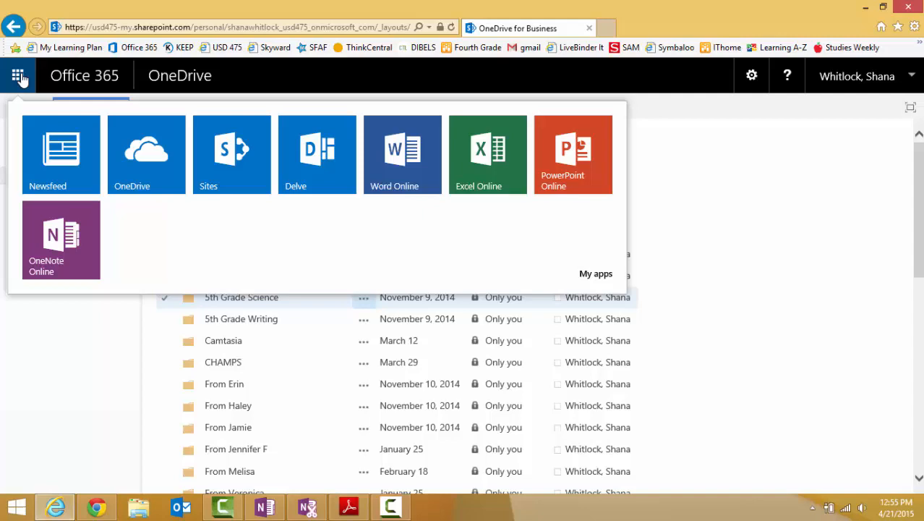
{"action": "left_click", "coordinate": [18, 75]}
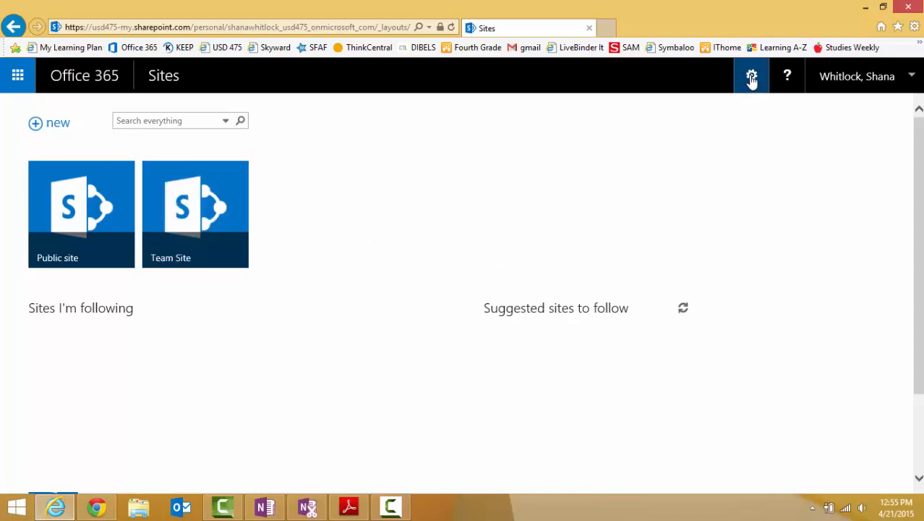
{"action": "left_click", "coordinate": [751, 76]}
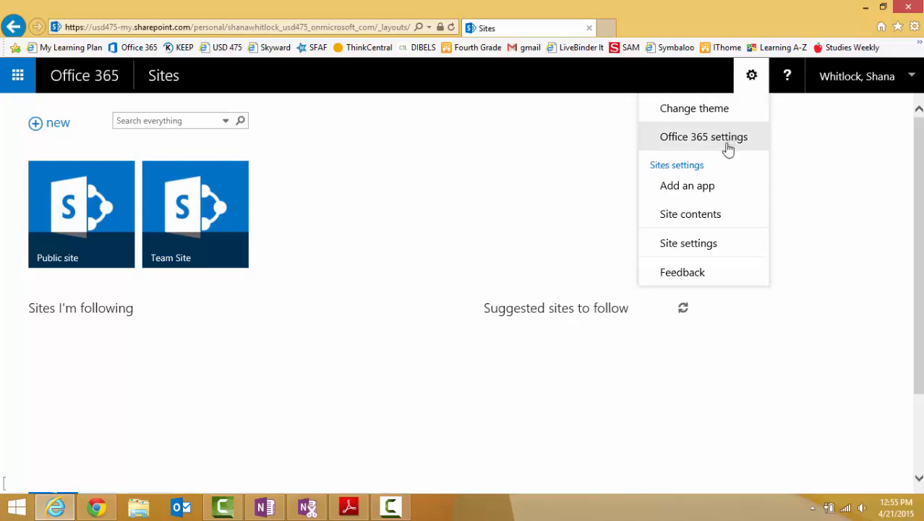
{"action": "mouse_move", "coordinate": [700, 220]}
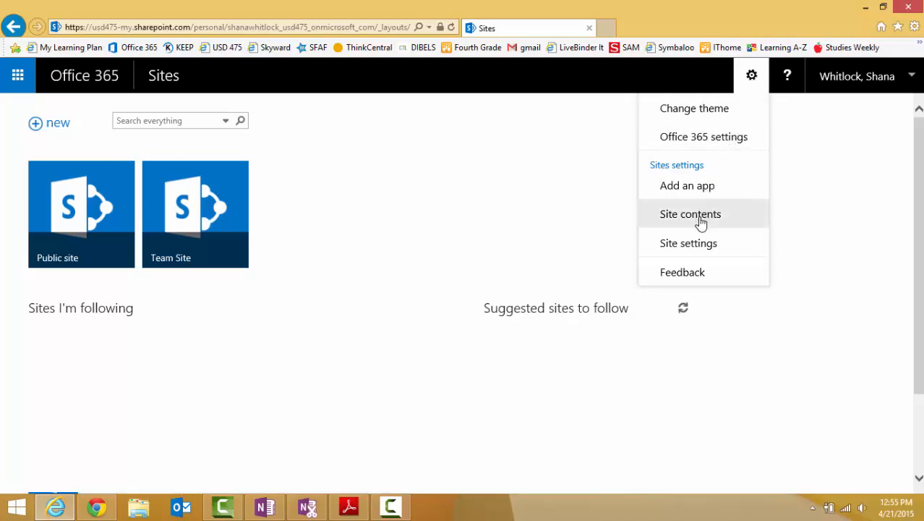
{"action": "mouse_move", "coordinate": [690, 214]}
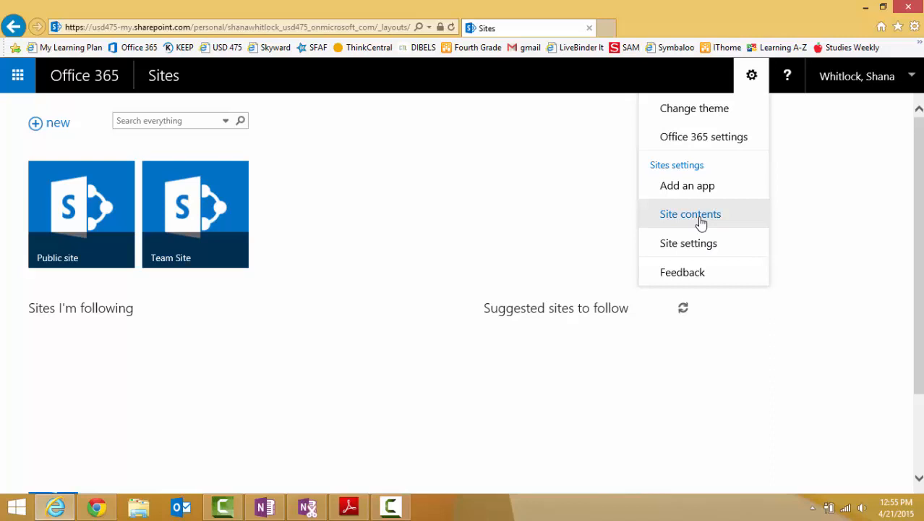
{"action": "left_click", "coordinate": [690, 214]}
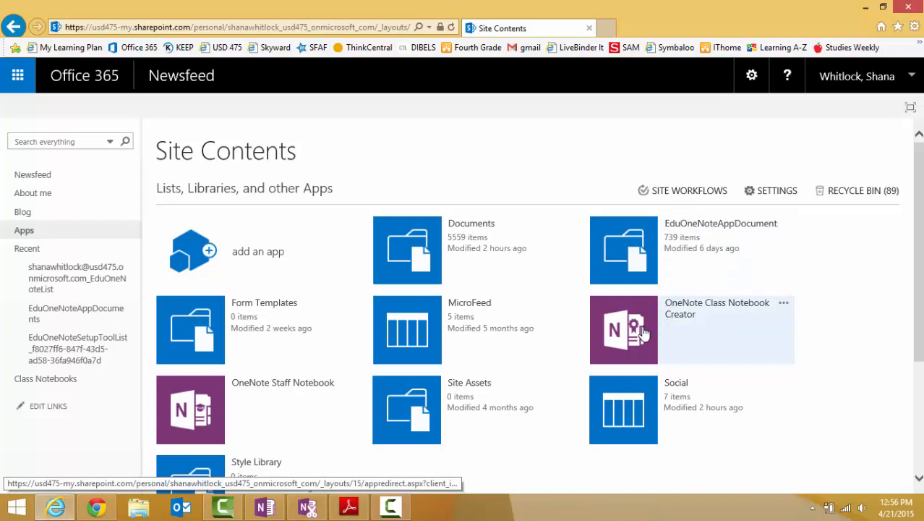
Launch OneNote Class Notebook Creator and start a new class notebook named 'FRE Staff PD'
{"action": "left_click", "coordinate": [623, 330]}
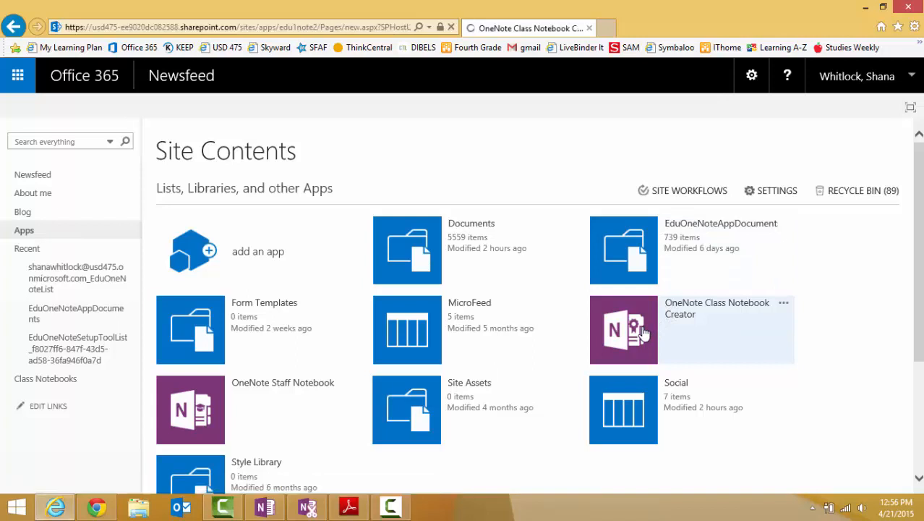
{"action": "left_click", "coordinate": [623, 330]}
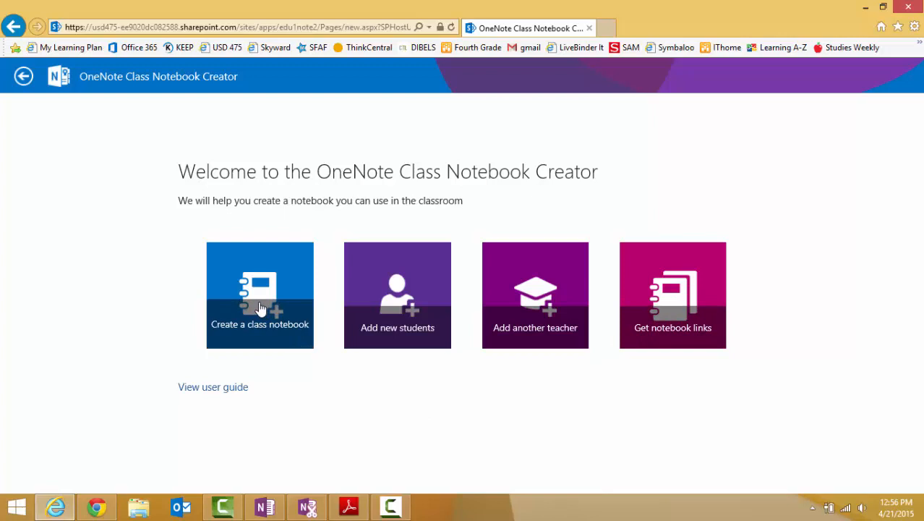
{"action": "left_click", "coordinate": [260, 295]}
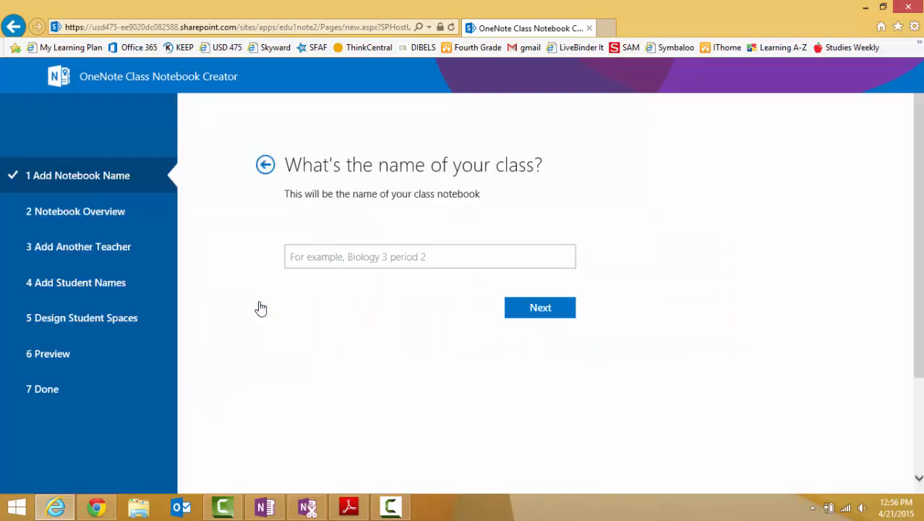
{"action": "left_click", "coordinate": [430, 256]}
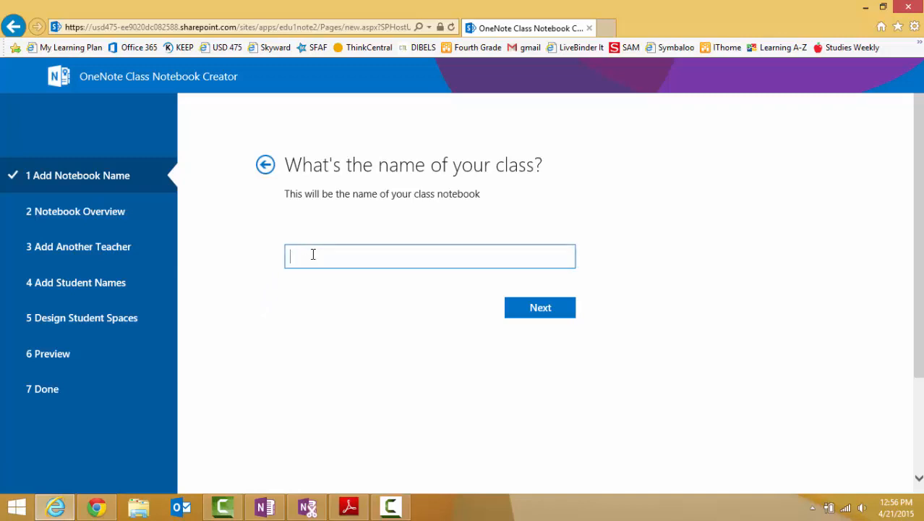
{"action": "type", "text": "FRE Star"}
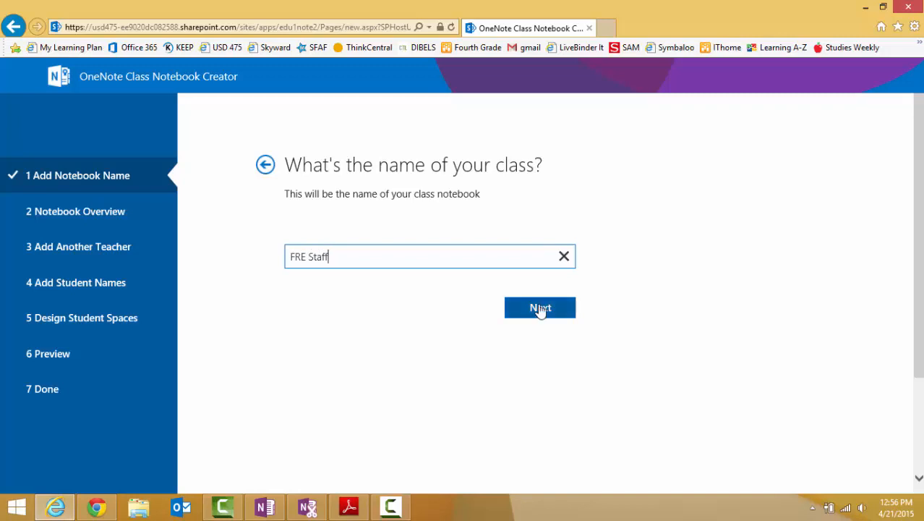
{"action": "type", "text": "\" \""}
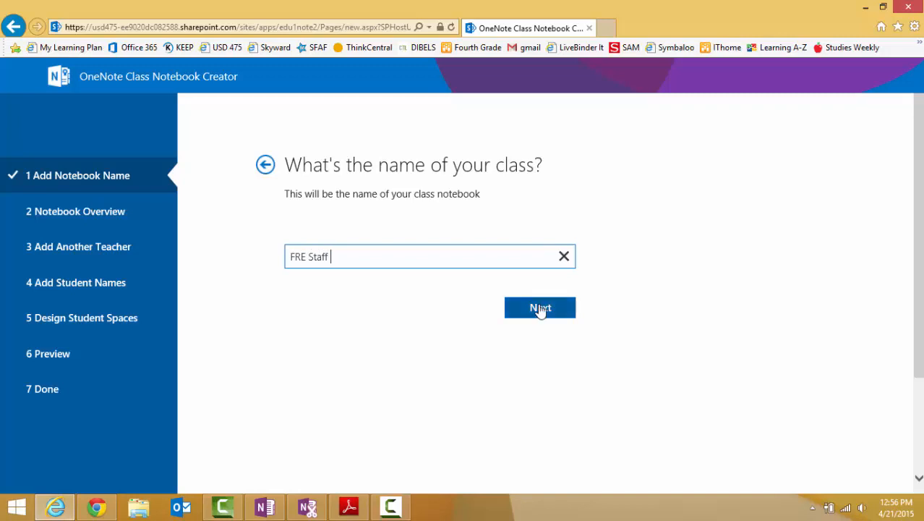
{"action": "type", "text": "PD"}
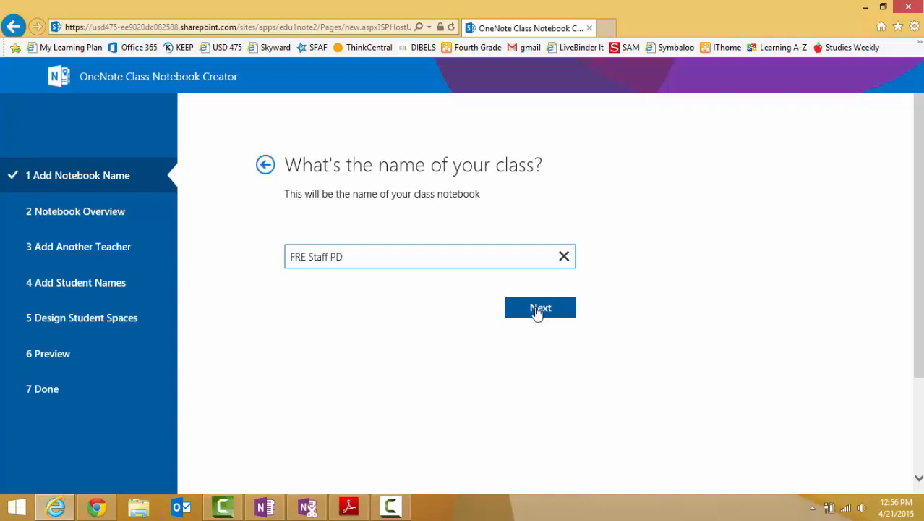
Confirm the name, move past the overview and skip adding another teacher
{"action": "left_click", "coordinate": [540, 306]}
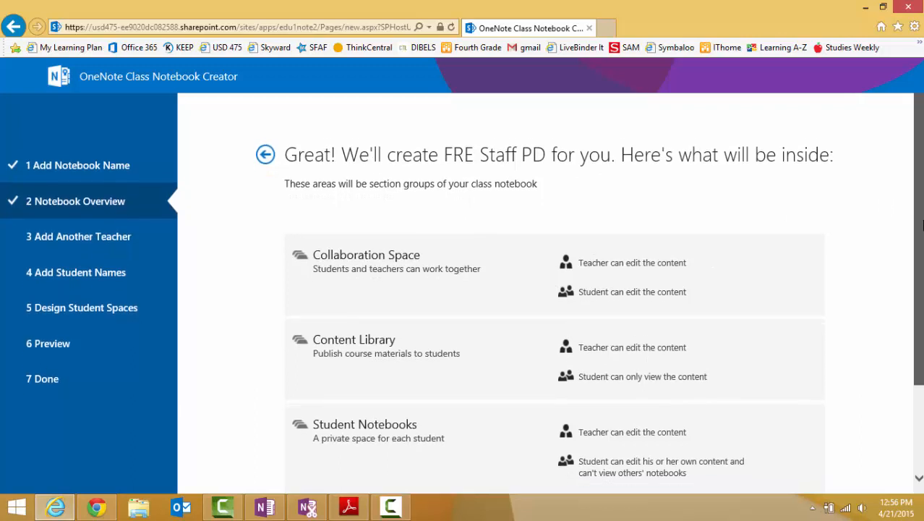
{"action": "scroll", "scroll_direction": "down", "scroll_amount": 3}
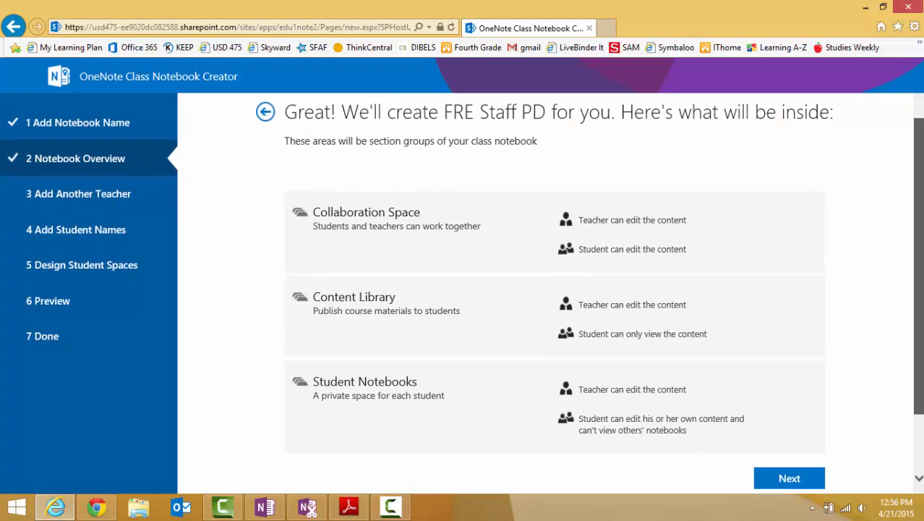
{"action": "scroll", "scroll_direction": "down", "scroll_amount": 3}
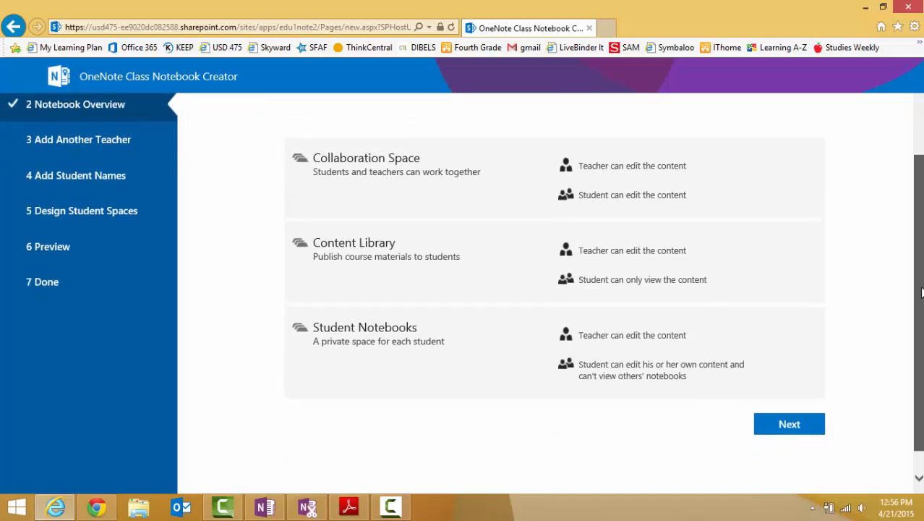
{"action": "scroll", "scroll_direction": "down", "scroll_amount": 3}
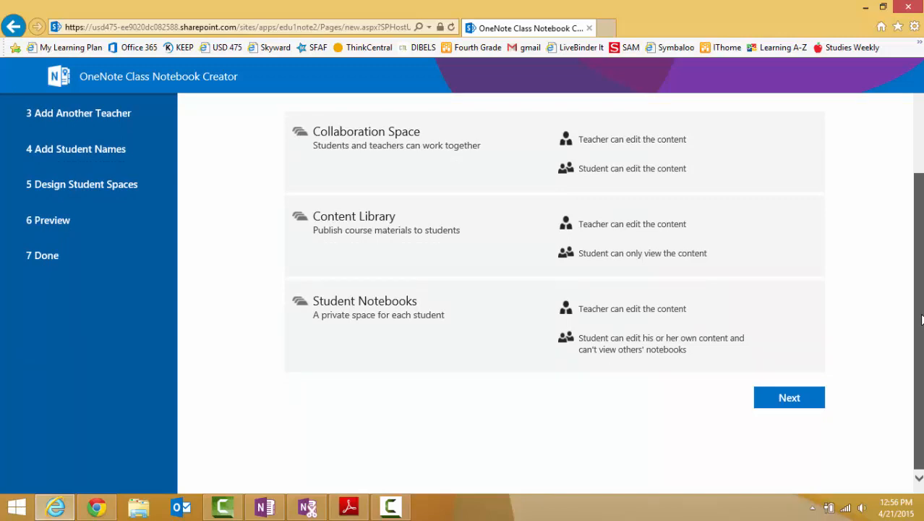
{"action": "left_click", "coordinate": [790, 397]}
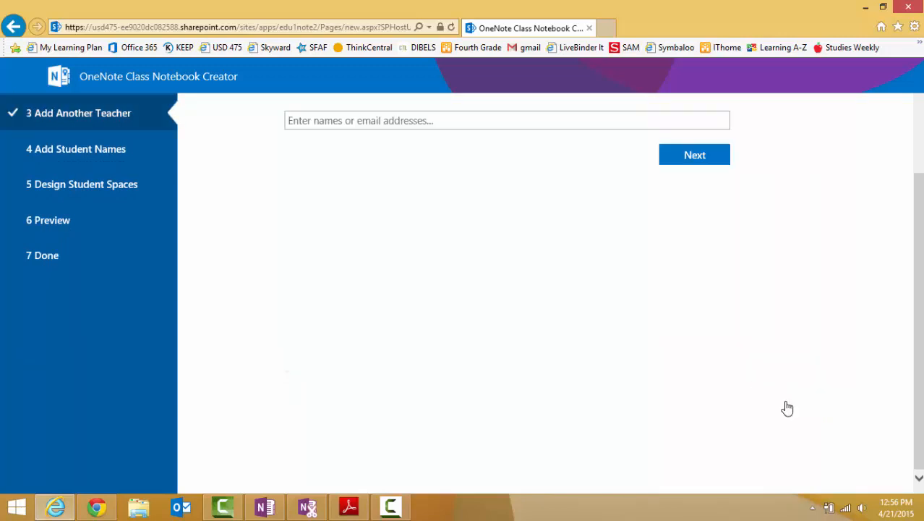
{"action": "left_click", "coordinate": [506, 120]}
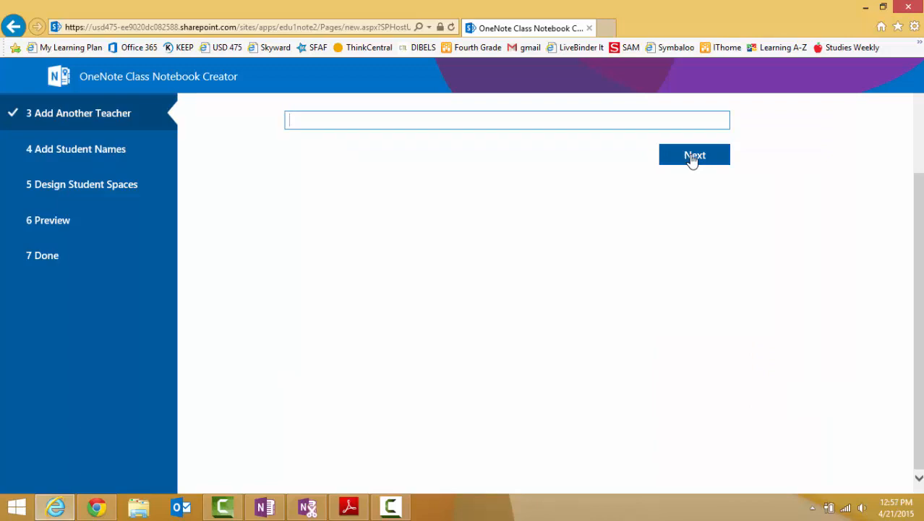
{"action": "left_click", "coordinate": [694, 155]}
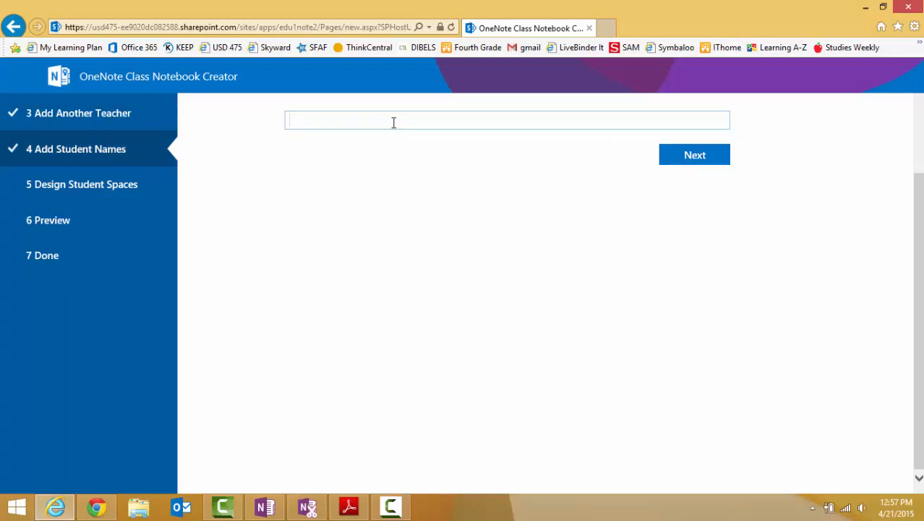
{"action": "type", "text": "Burge"}
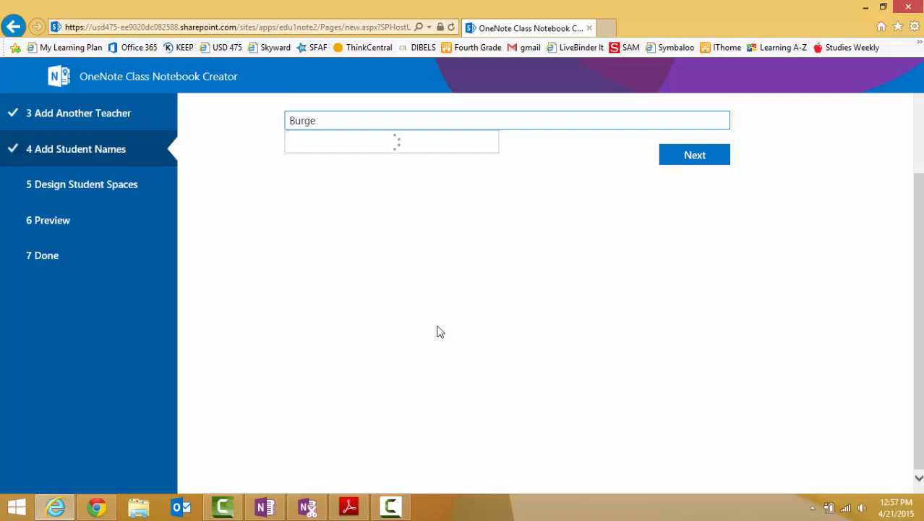
{"action": "type", "text": "ss"}
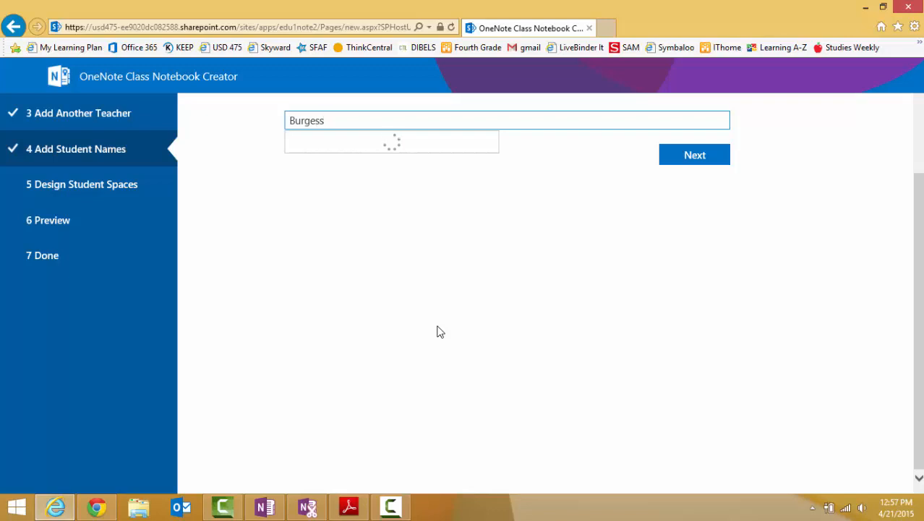
{"action": "type", "text": ", M"}
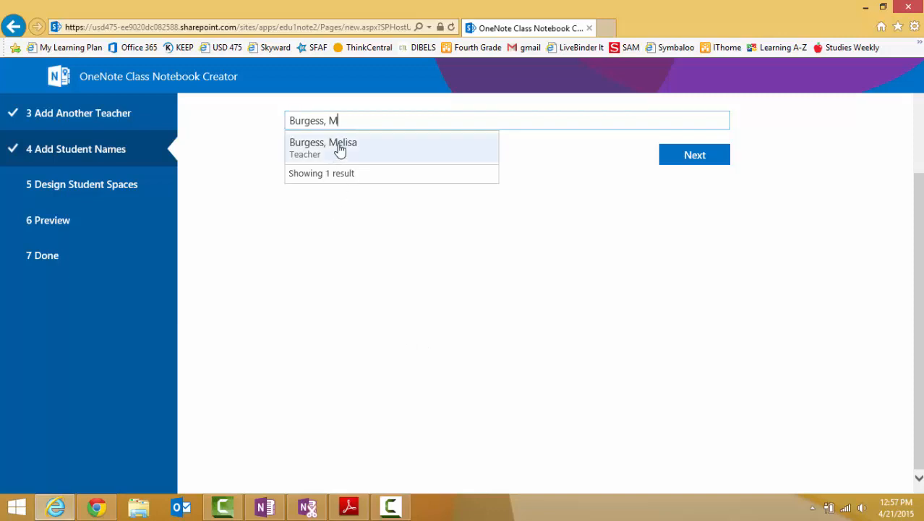
{"action": "left_click", "coordinate": [324, 145]}
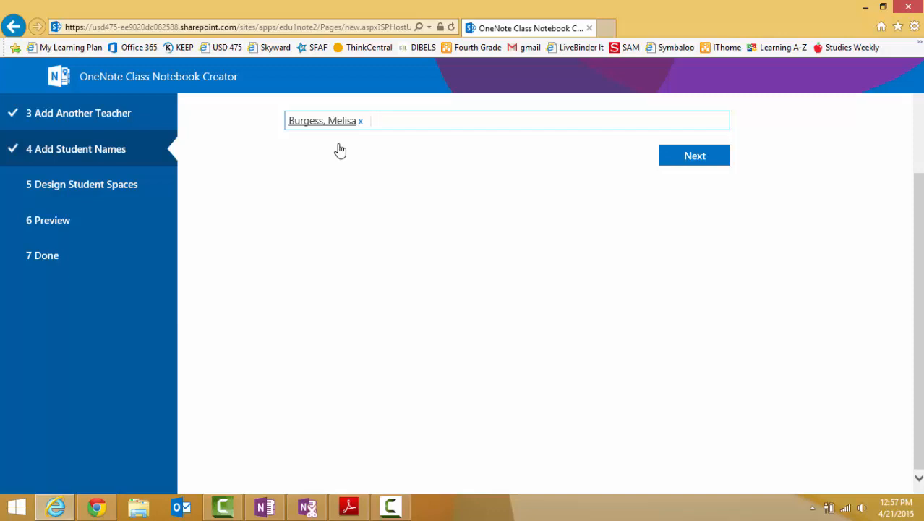
{"action": "type", "text": "R"}
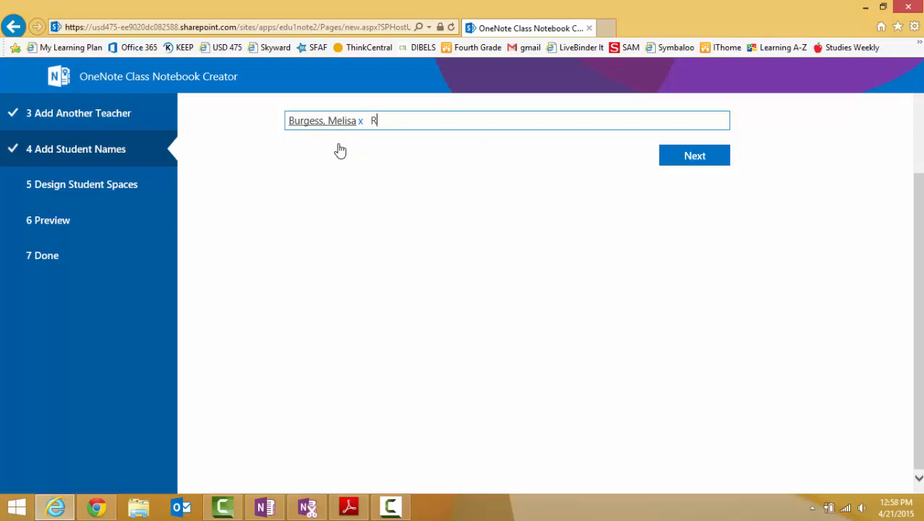
{"action": "type", "text": "eeder"}
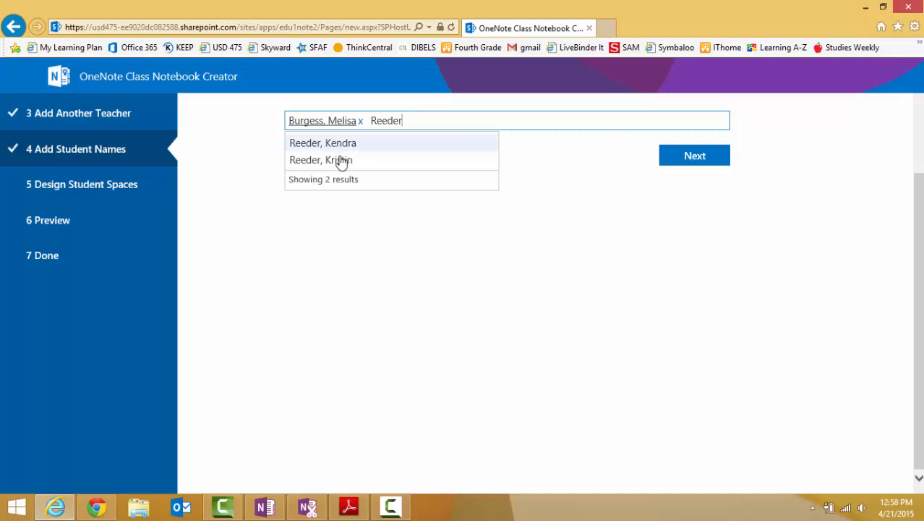
{"action": "left_click", "coordinate": [321, 159]}
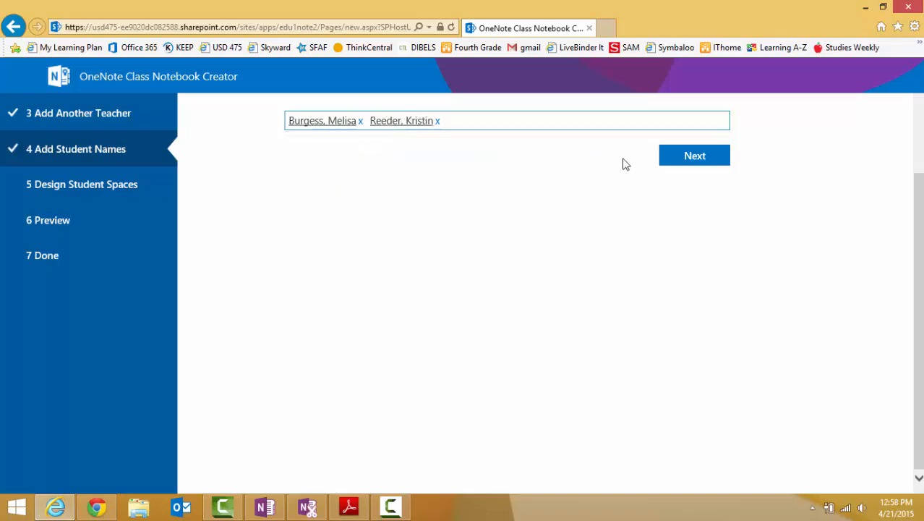
{"action": "left_click", "coordinate": [693, 156]}
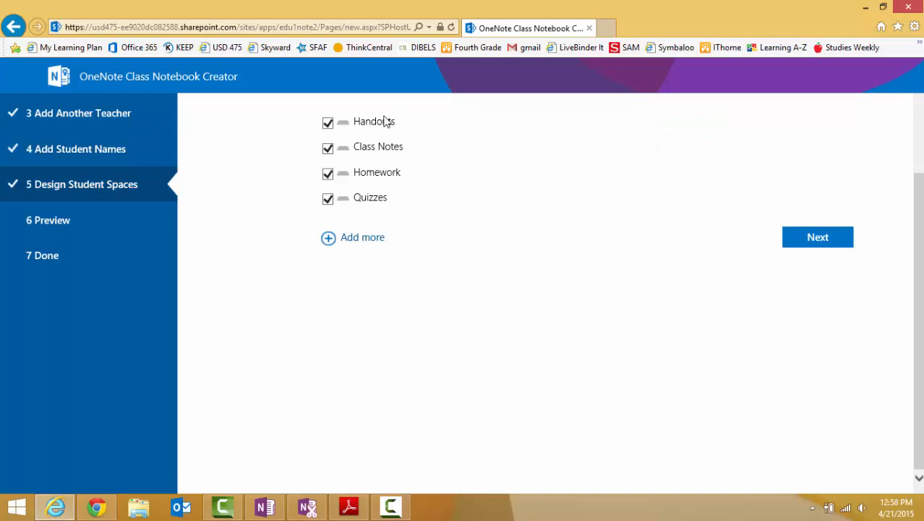
{"action": "mouse_move", "coordinate": [382, 197]}
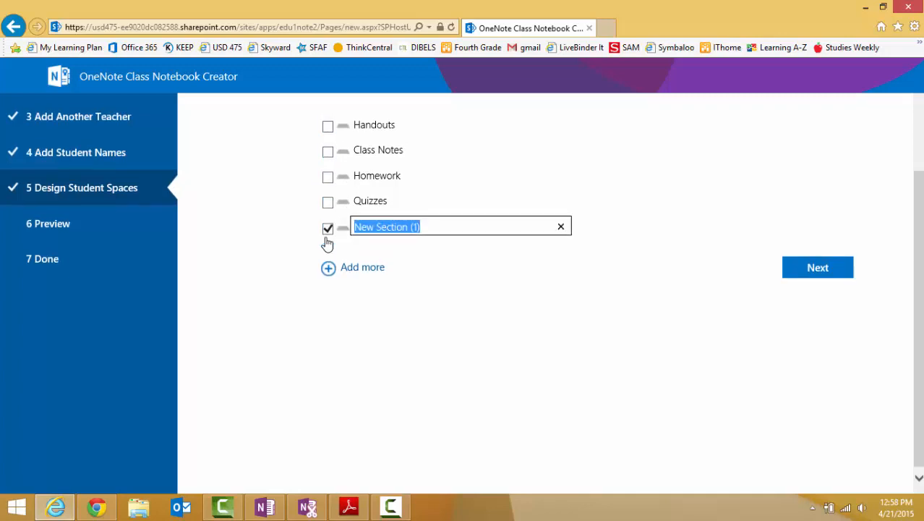
Set student sections to Resources, Plans and a new Data section, then continue to the preview
{"action": "type", "text": "R"}
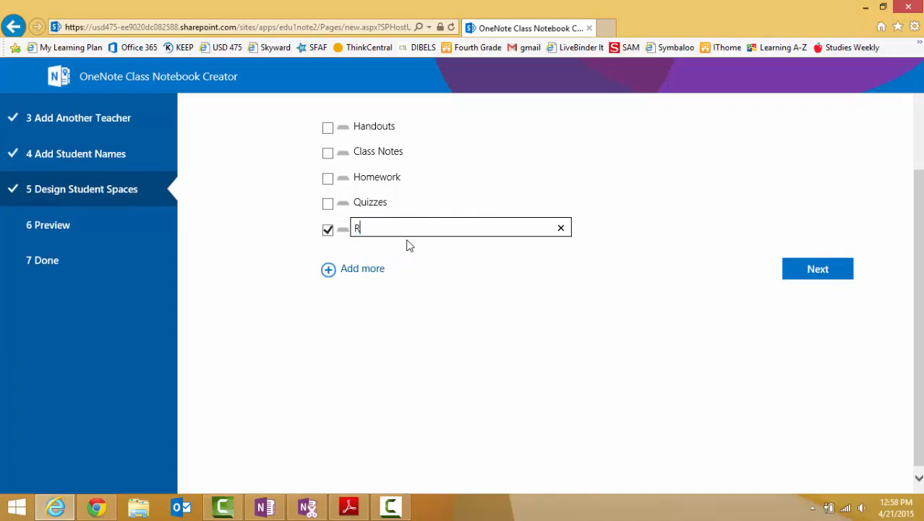
{"action": "type", "text": "esoo"}
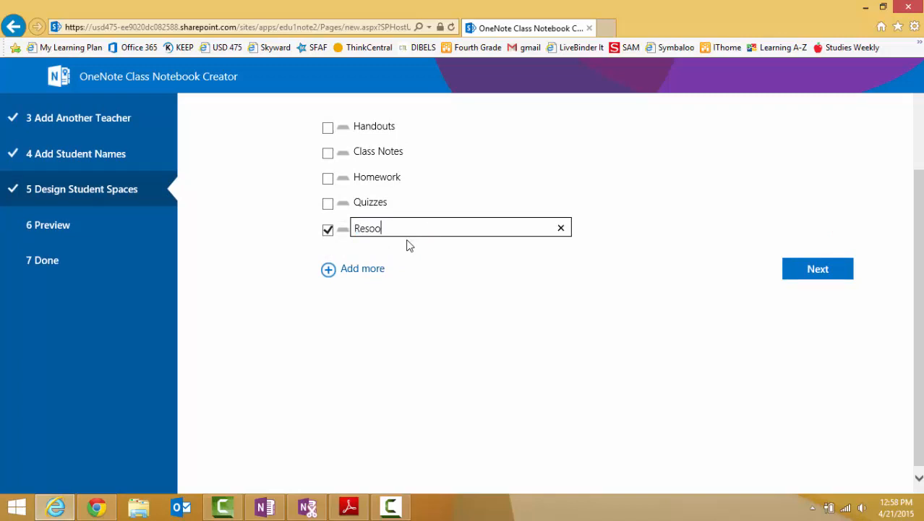
{"action": "type", "text": "urces"}
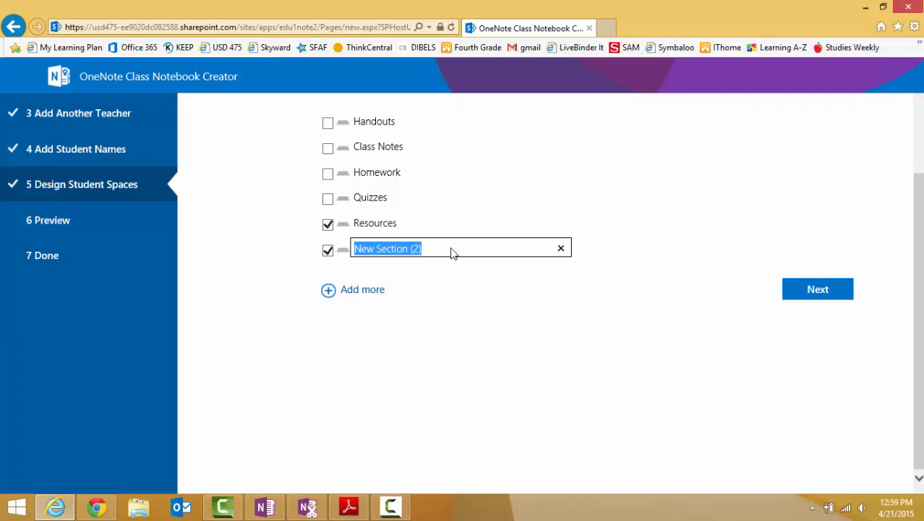
{"action": "type", "text": "Plans"}
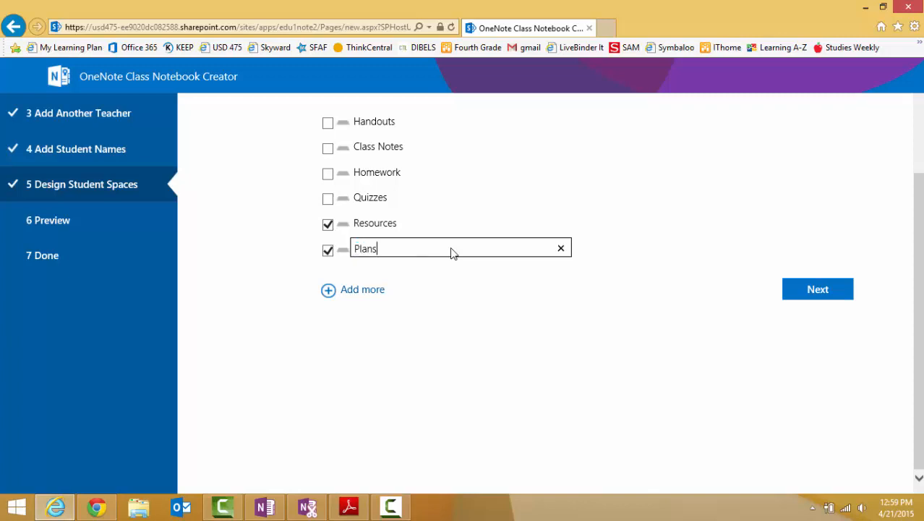
{"action": "left_click", "coordinate": [353, 289]}
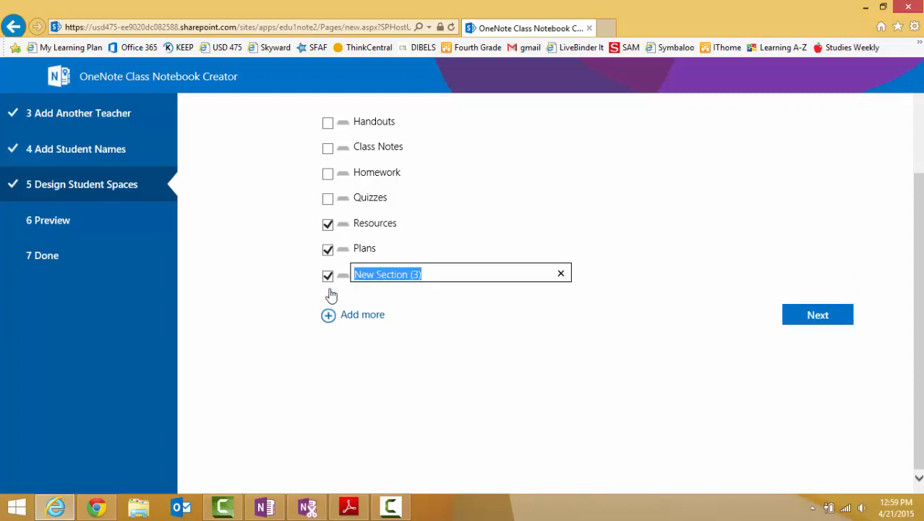
{"action": "mouse_move", "coordinate": [336, 293]}
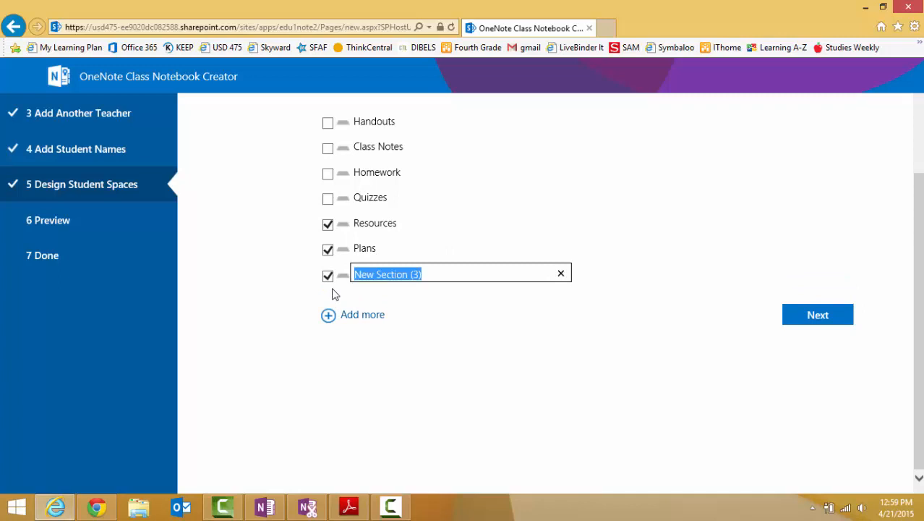
{"action": "type", "text": "Data"}
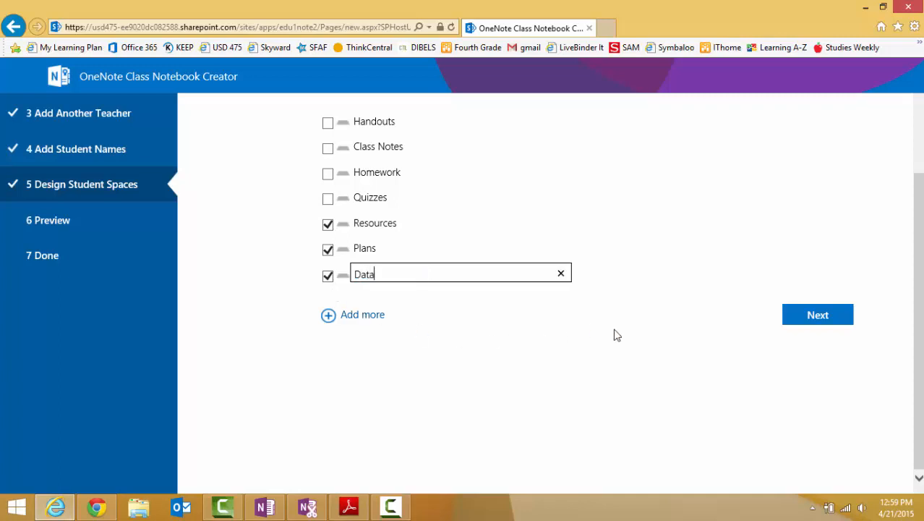
{"action": "mouse_move", "coordinate": [819, 315]}
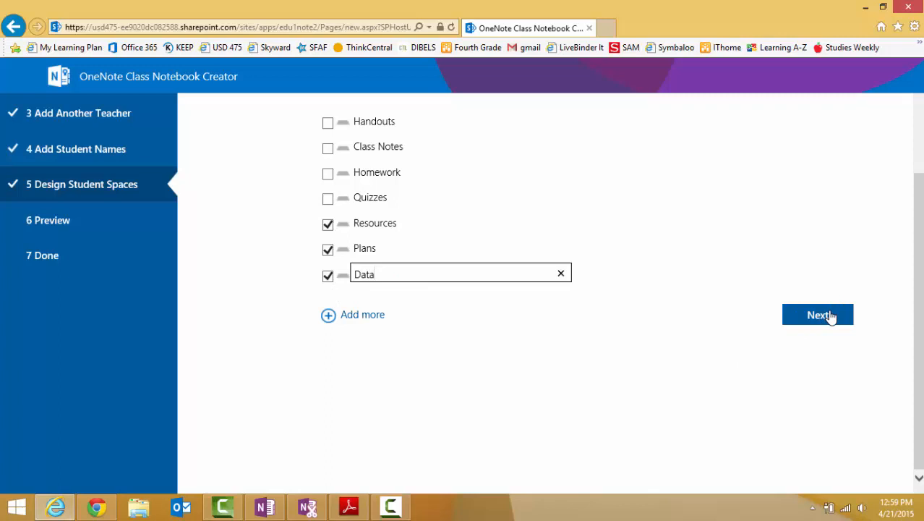
{"action": "left_click", "coordinate": [818, 316]}
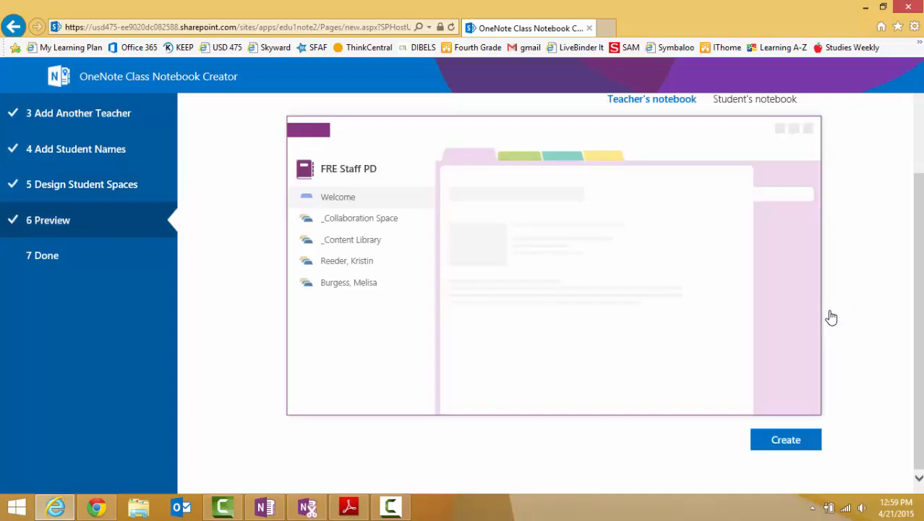
{"action": "mouse_move", "coordinate": [761, 130]}
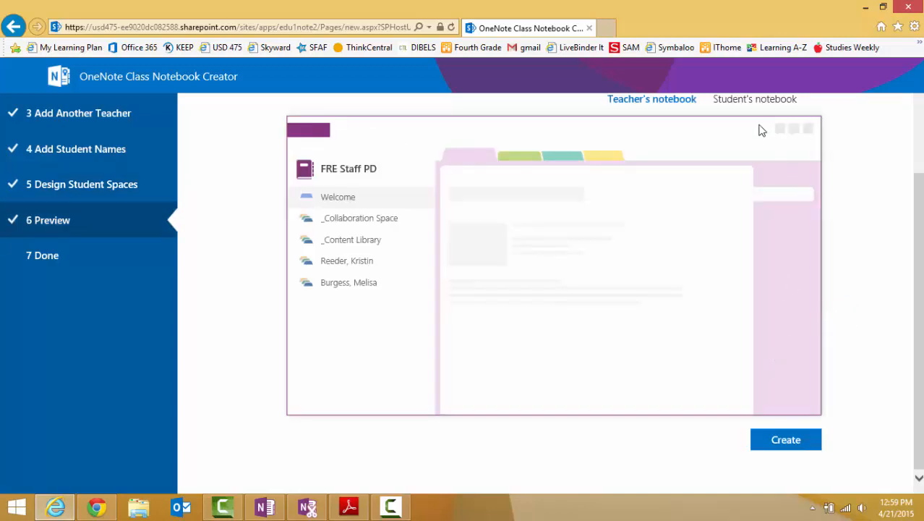
Preview the teacher's and a student's notebook showing Resources, Plans and Data sections
{"action": "left_click", "coordinate": [755, 99]}
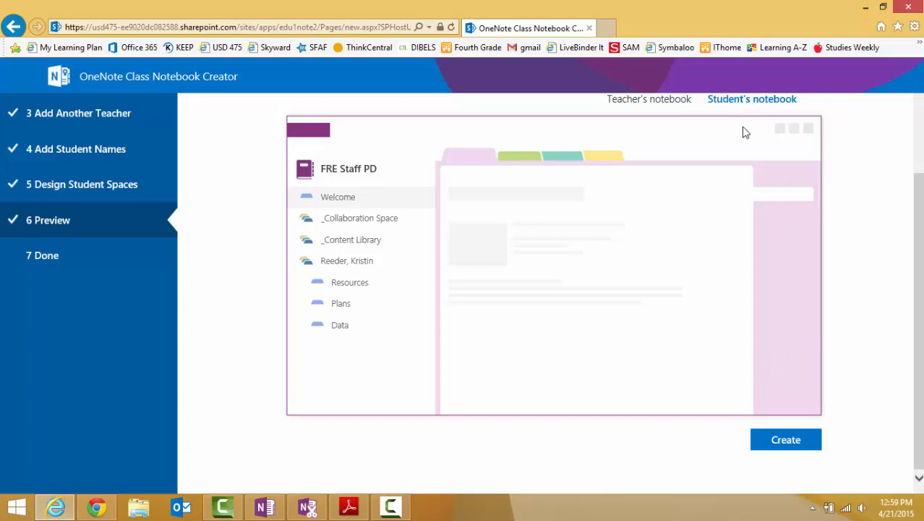
{"action": "left_click", "coordinate": [785, 440]}
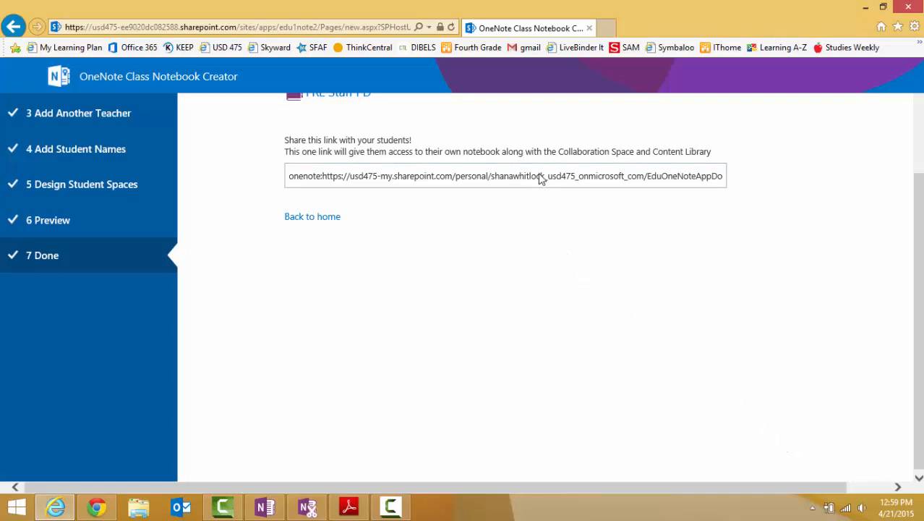
Copy the student share link and open the new FRE Staff PD notebook
{"action": "right_click", "coordinate": [538, 176]}
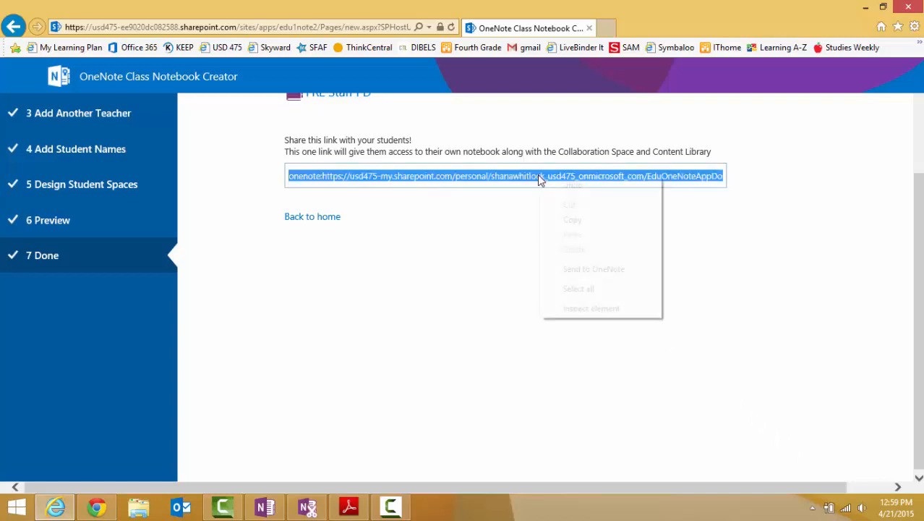
{"action": "left_click", "coordinate": [557, 249]}
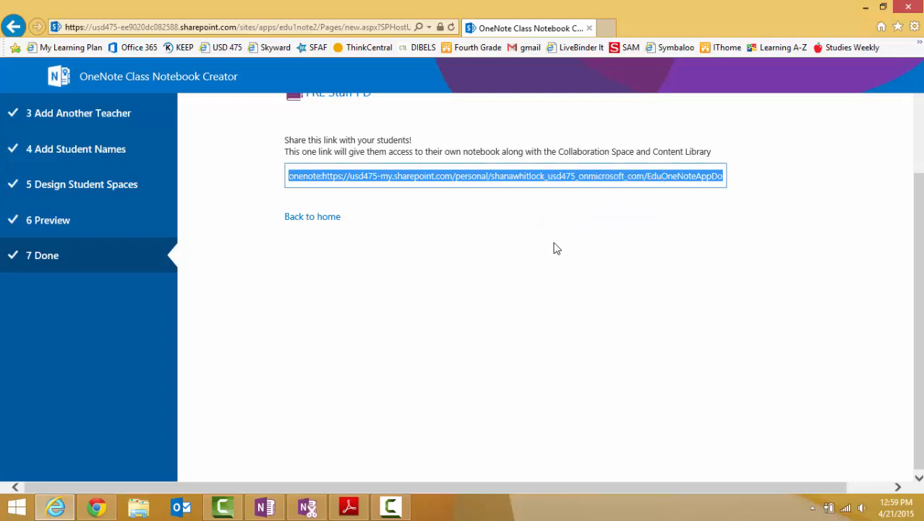
{"action": "mouse_move", "coordinate": [304, 491]}
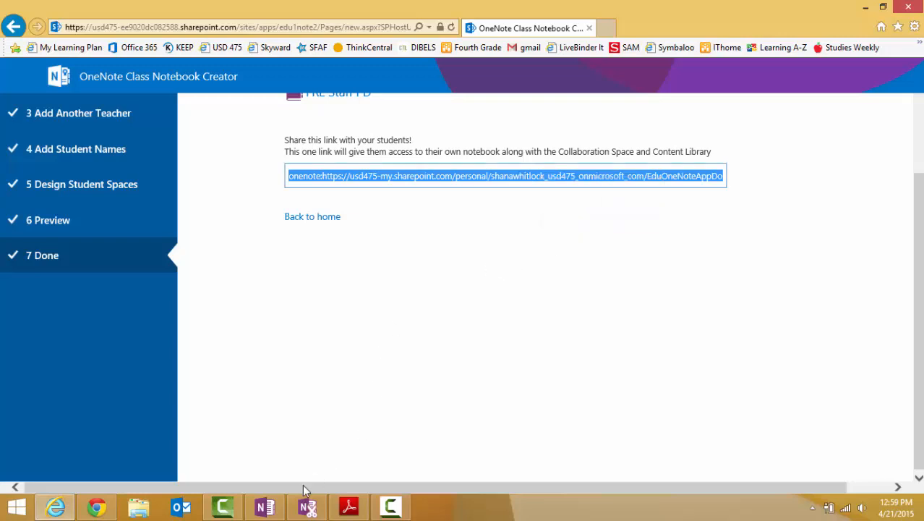
{"action": "mouse_move", "coordinate": [265, 506]}
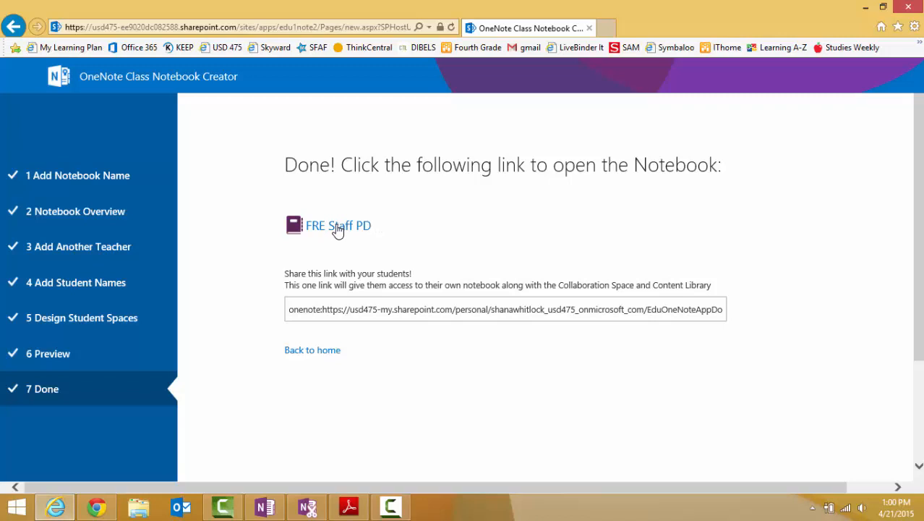
{"action": "left_click", "coordinate": [338, 226]}
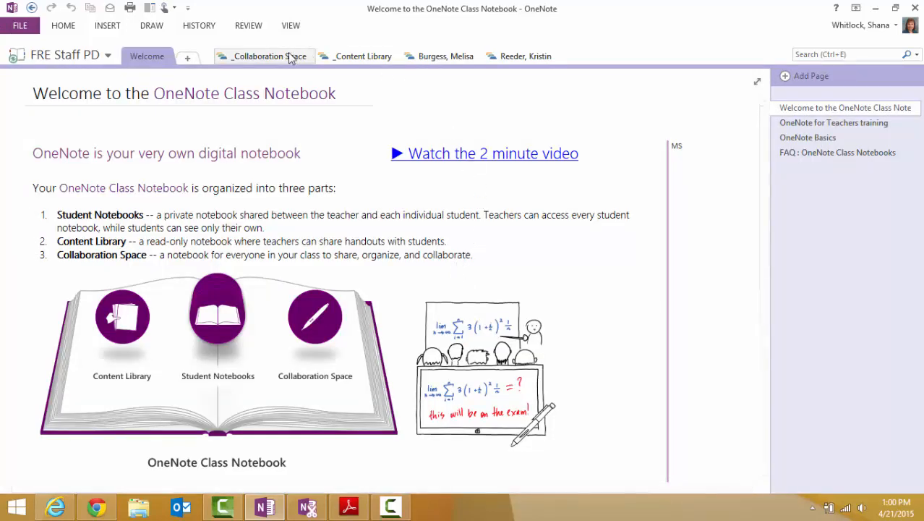
Add a New Section 1 to the Collaboration Space of FRE Staff PD
{"action": "left_click", "coordinate": [267, 55]}
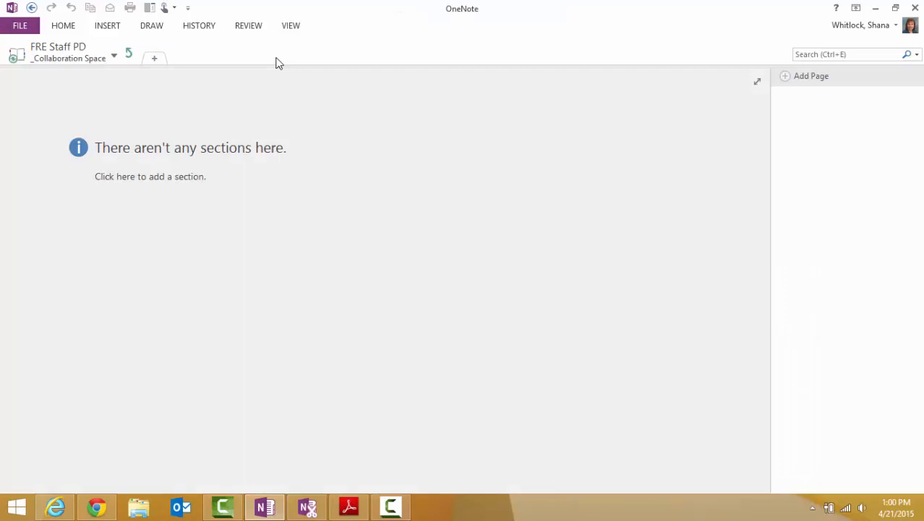
{"action": "mouse_move", "coordinate": [191, 59]}
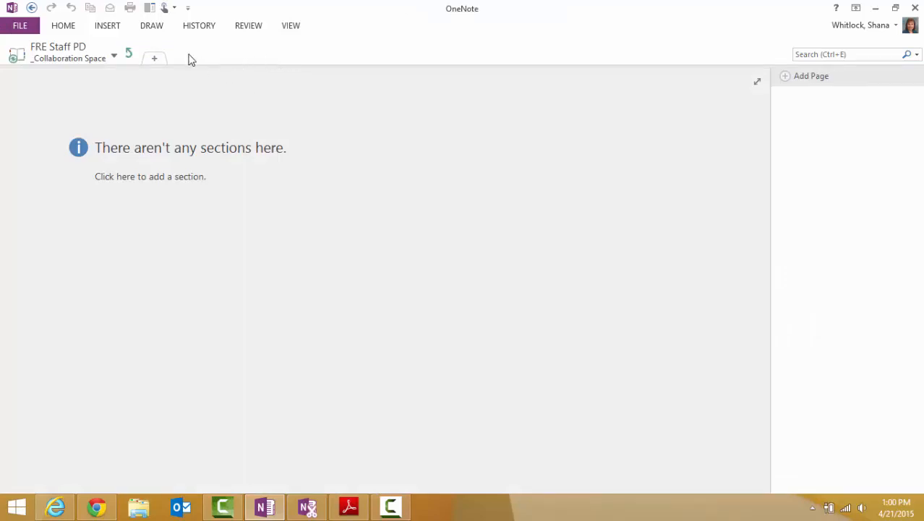
{"action": "left_click", "coordinate": [153, 58]}
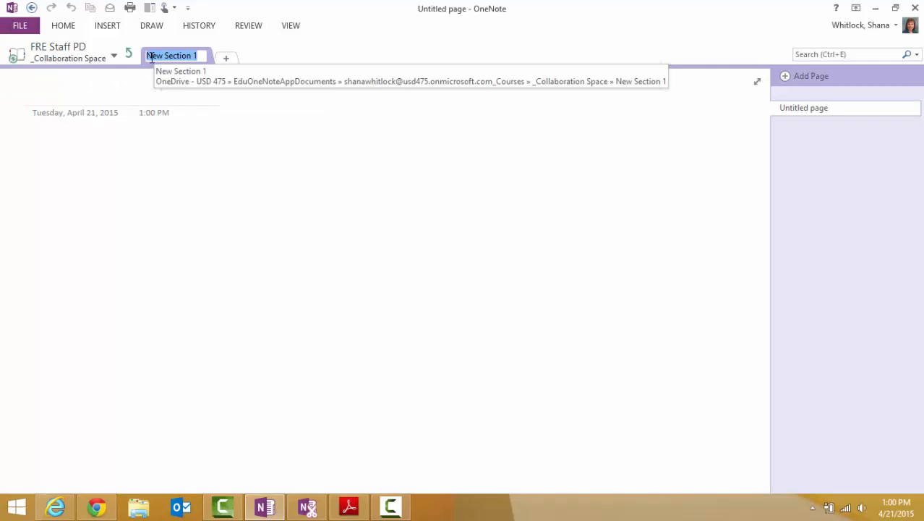
{"action": "left_click", "coordinate": [225, 57]}
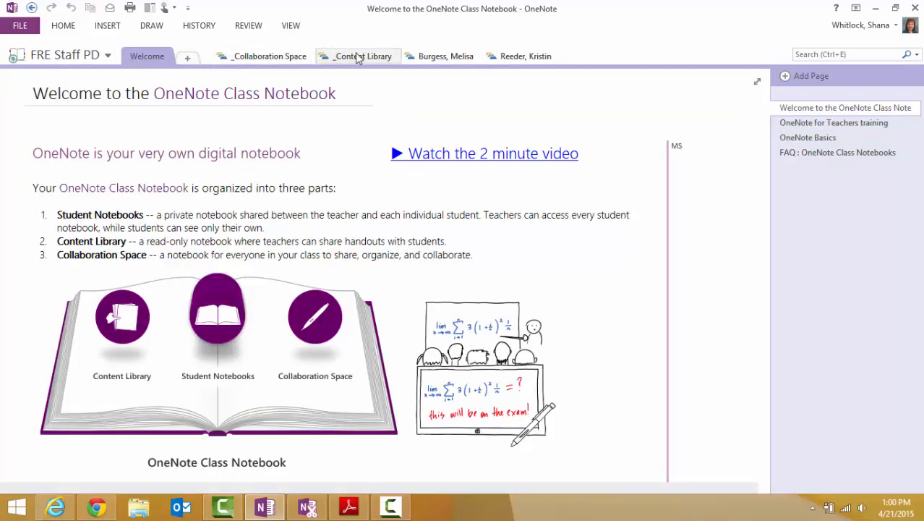
Browse the Content Library and a staff member's Resources, Plans and Data, then show the notebook list
{"action": "left_click", "coordinate": [363, 55]}
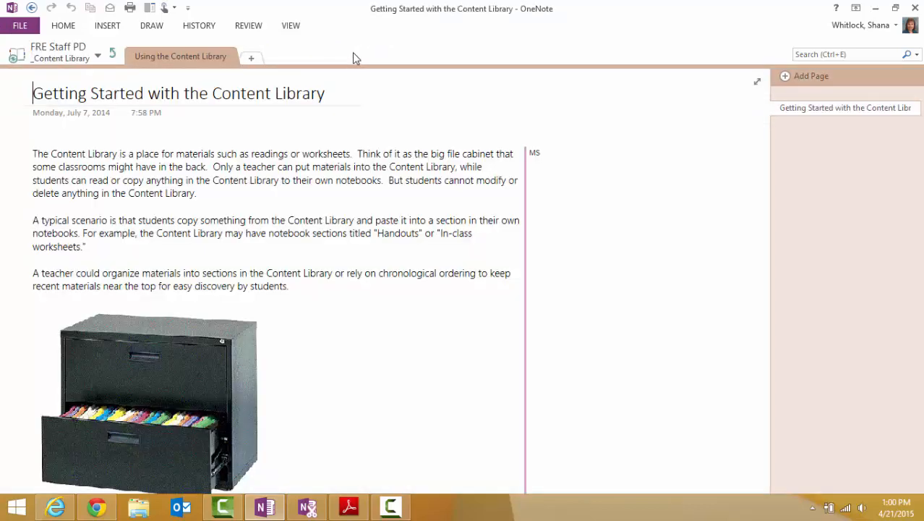
{"action": "mouse_move", "coordinate": [115, 58]}
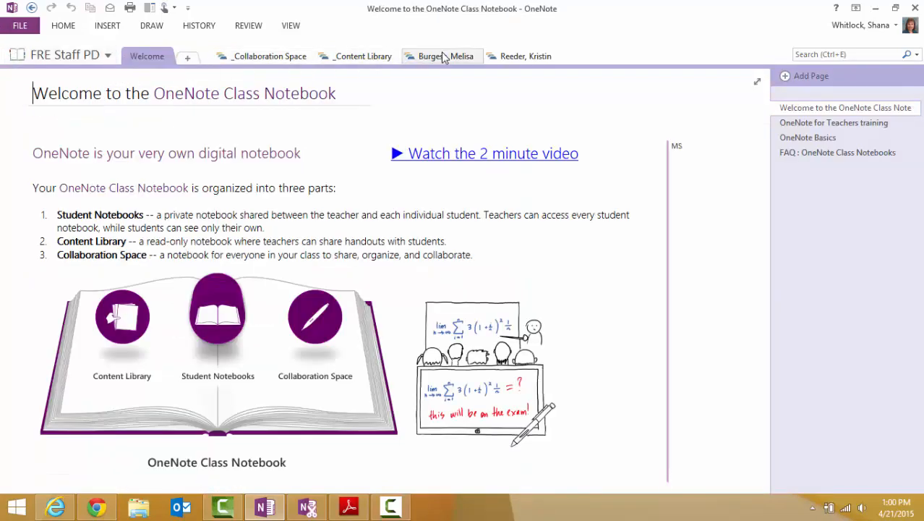
{"action": "left_click", "coordinate": [442, 55]}
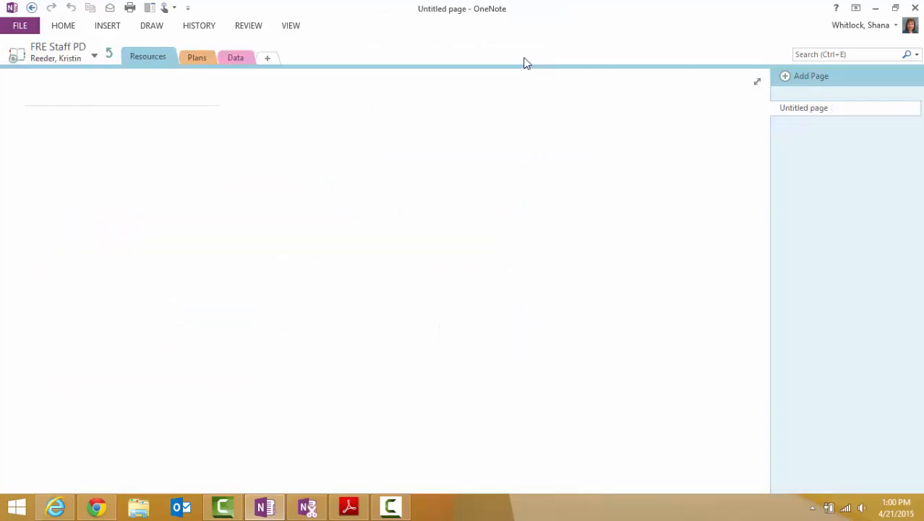
{"action": "mouse_move", "coordinate": [110, 57]}
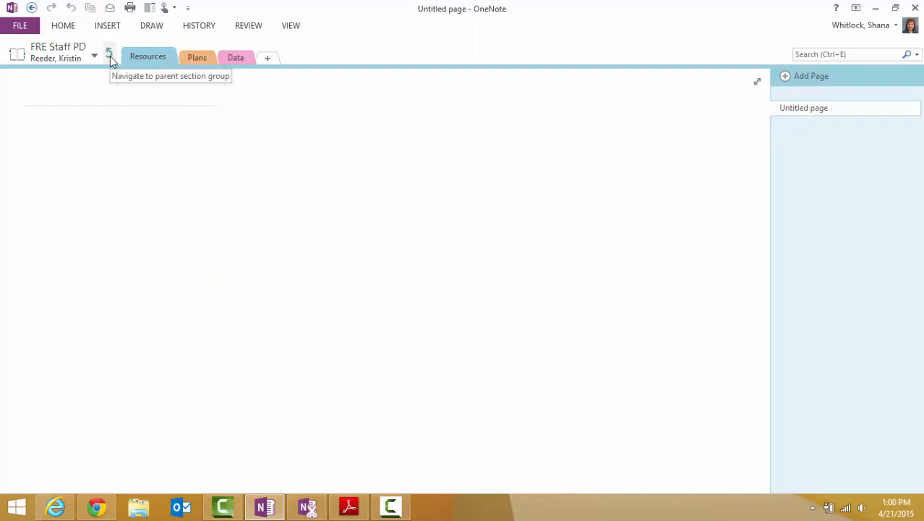
{"action": "left_click", "coordinate": [110, 55]}
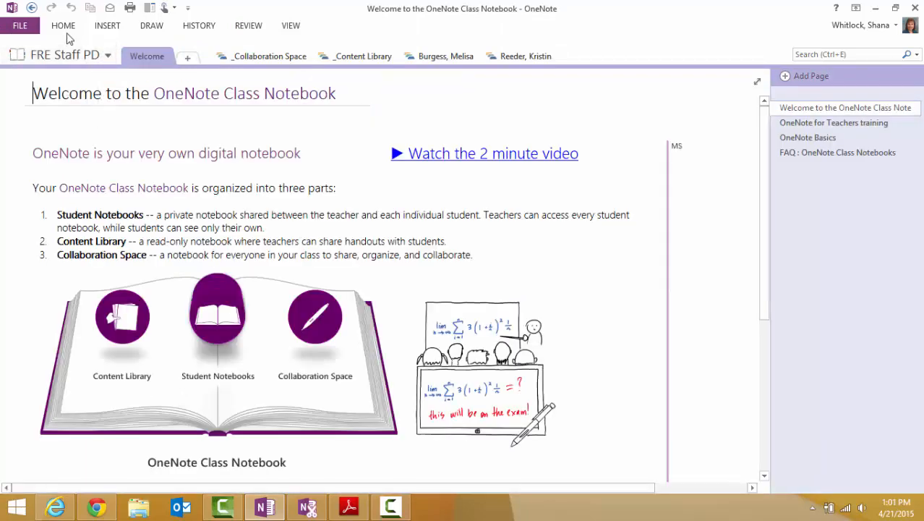
{"action": "left_click", "coordinate": [20, 26]}
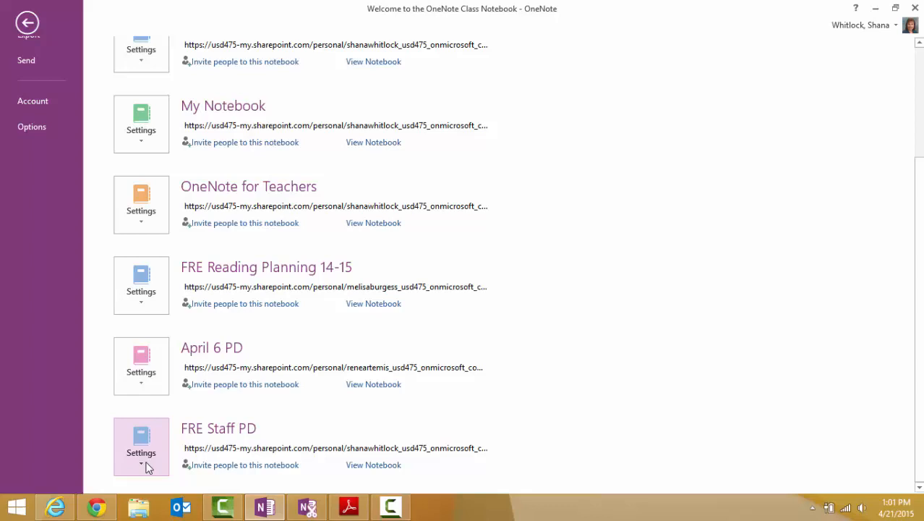
Reach the Share Notebook page for FRE Staff PD from its settings
{"action": "left_click", "coordinate": [142, 451]}
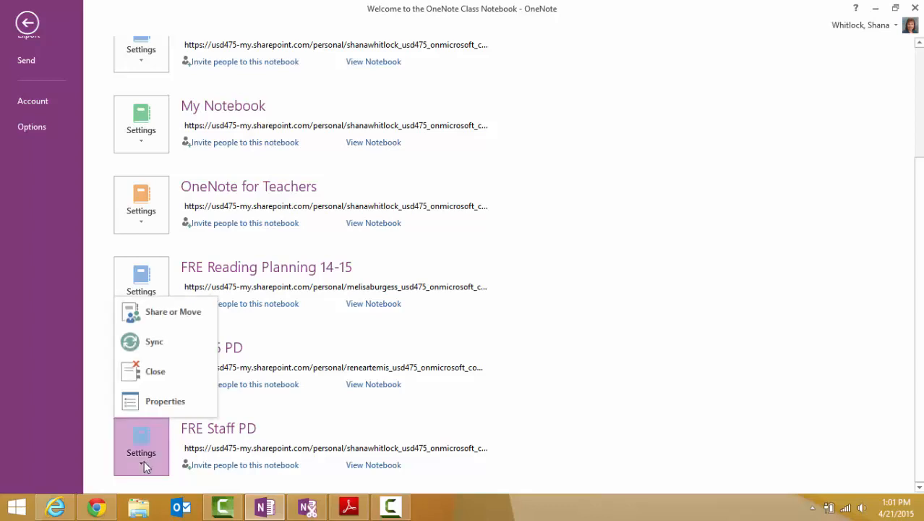
{"action": "mouse_move", "coordinate": [153, 454]}
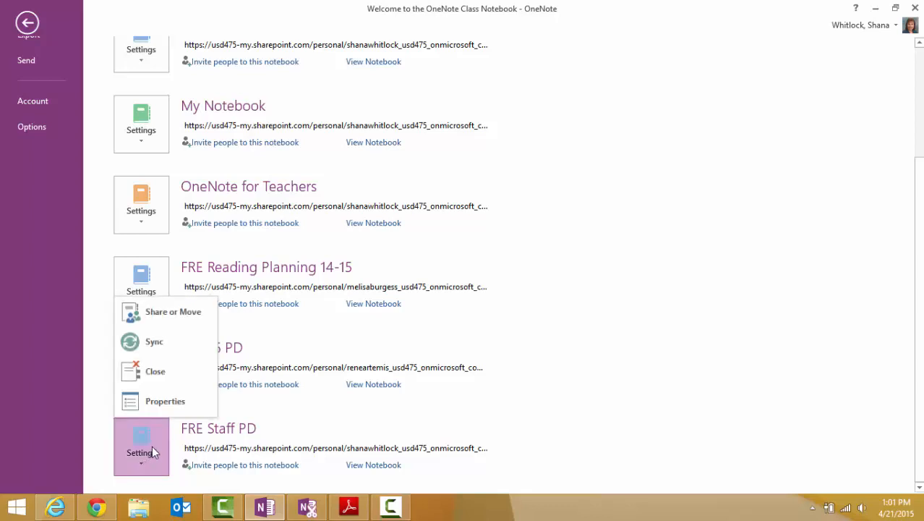
{"action": "left_click", "coordinate": [173, 311]}
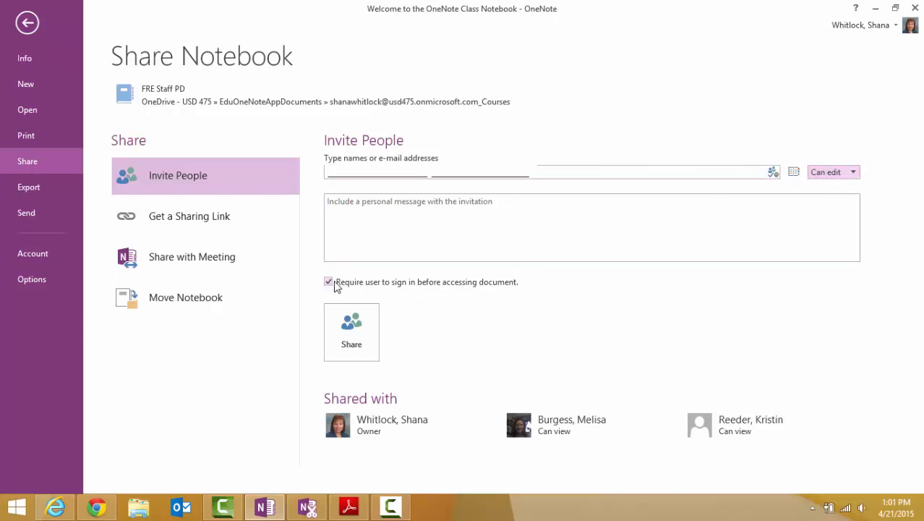
{"action": "left_click", "coordinate": [328, 281]}
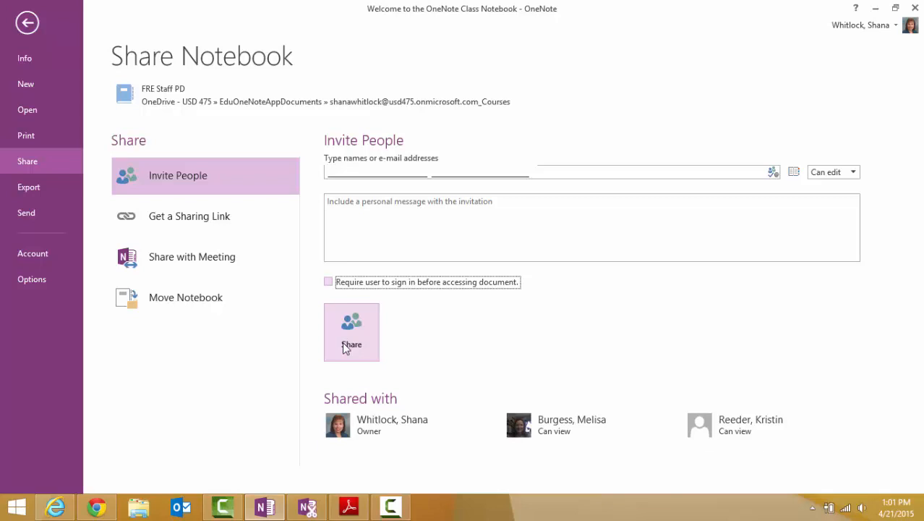
{"action": "left_click", "coordinate": [351, 332]}
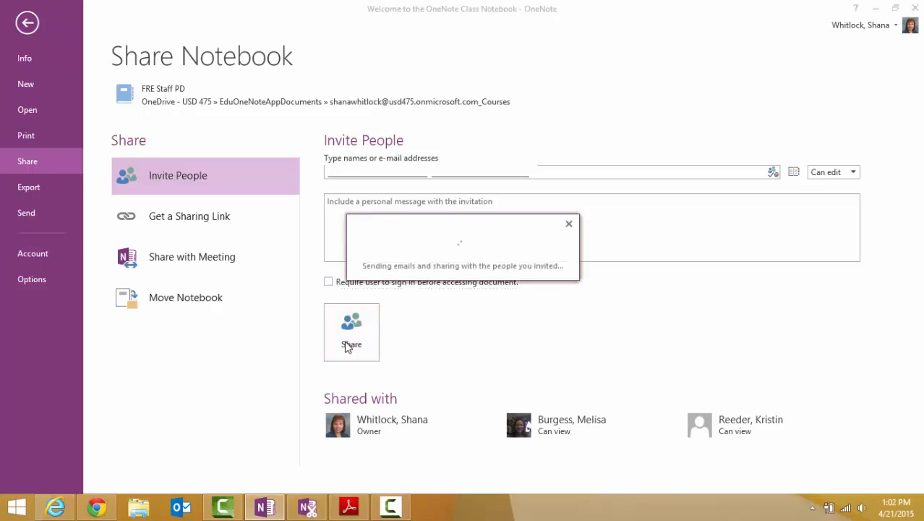
{"action": "left_click", "coordinate": [351, 332]}
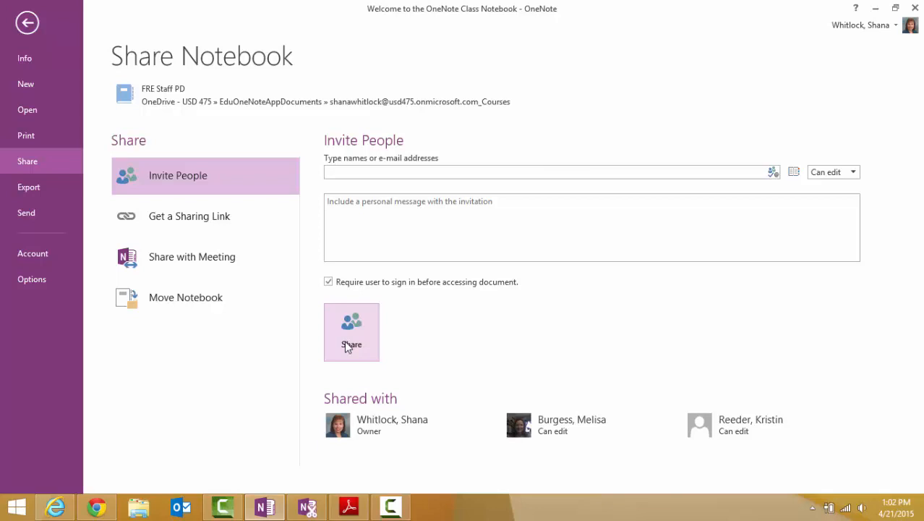
{"action": "mouse_move", "coordinate": [350, 448]}
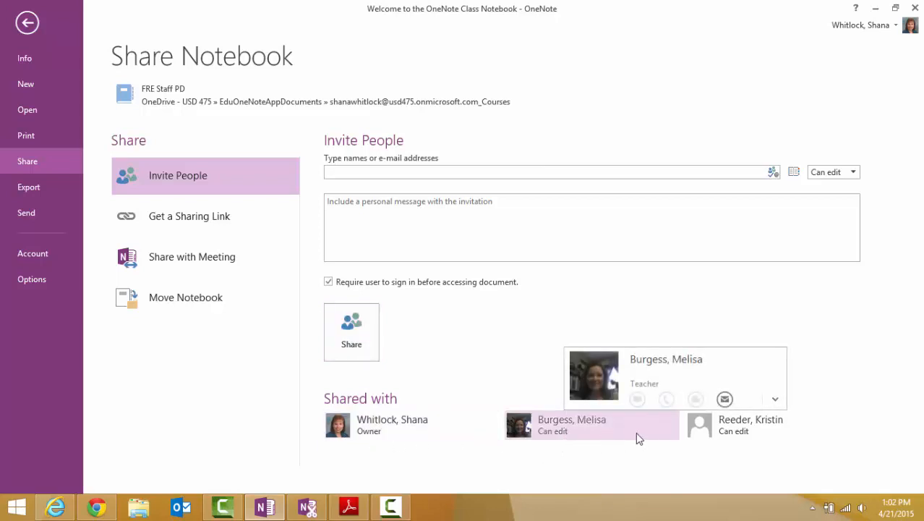
{"action": "mouse_move", "coordinate": [752, 432]}
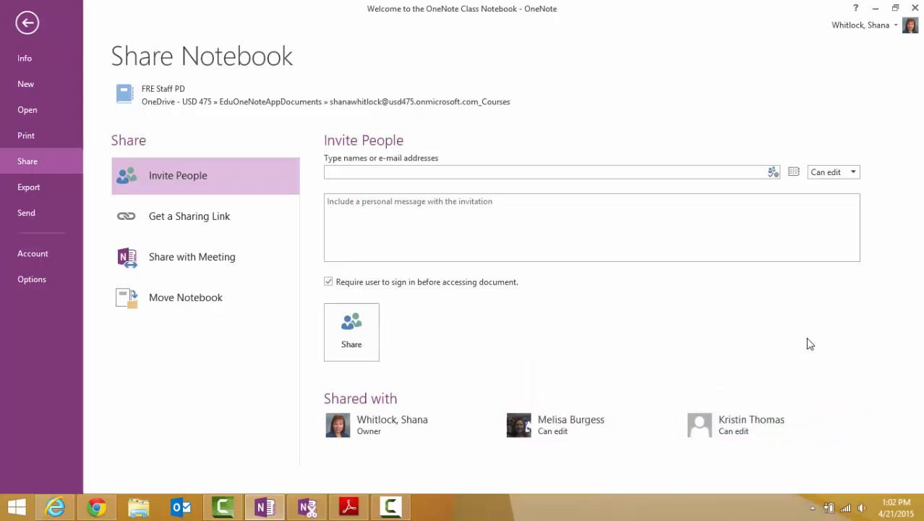
{"action": "mouse_move", "coordinate": [813, 345]}
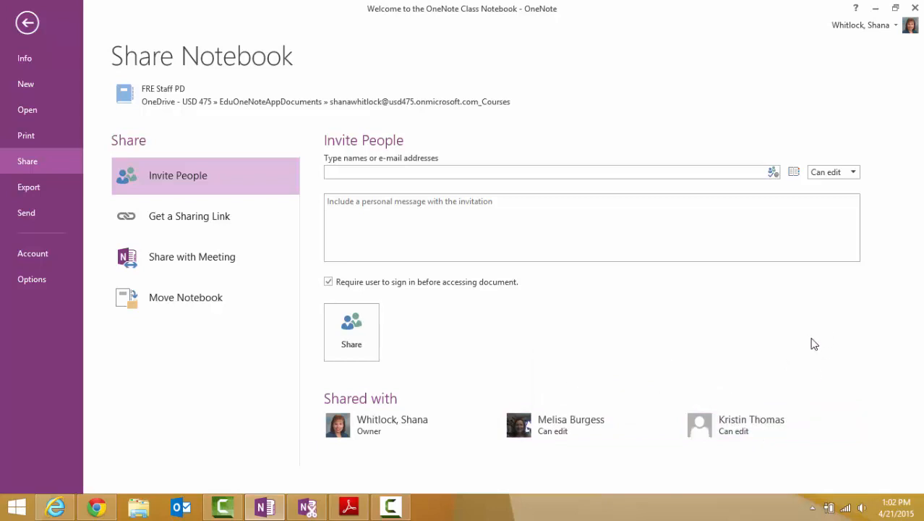